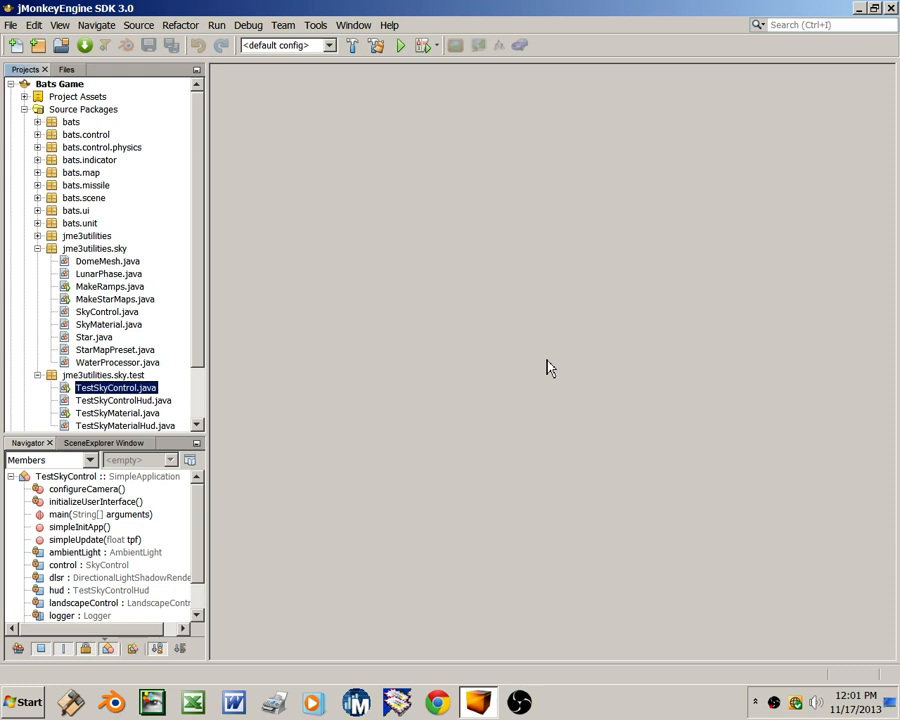
pyautogui.moveTo(205, 418)
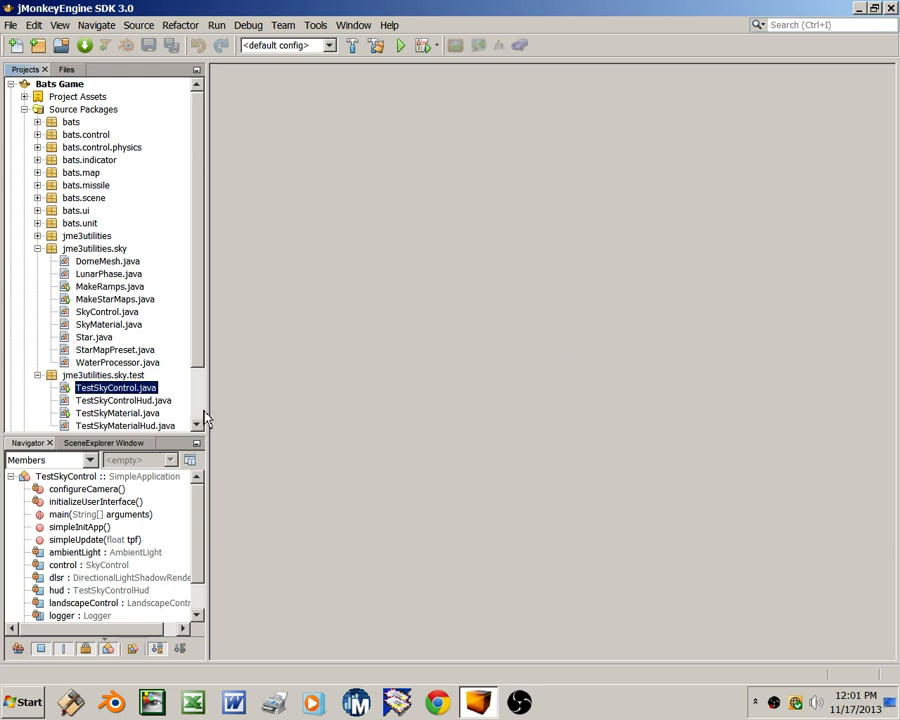
# Run TestSkyControl.java as a file and accept the default display settings
pyautogui.rightClick(115, 387)
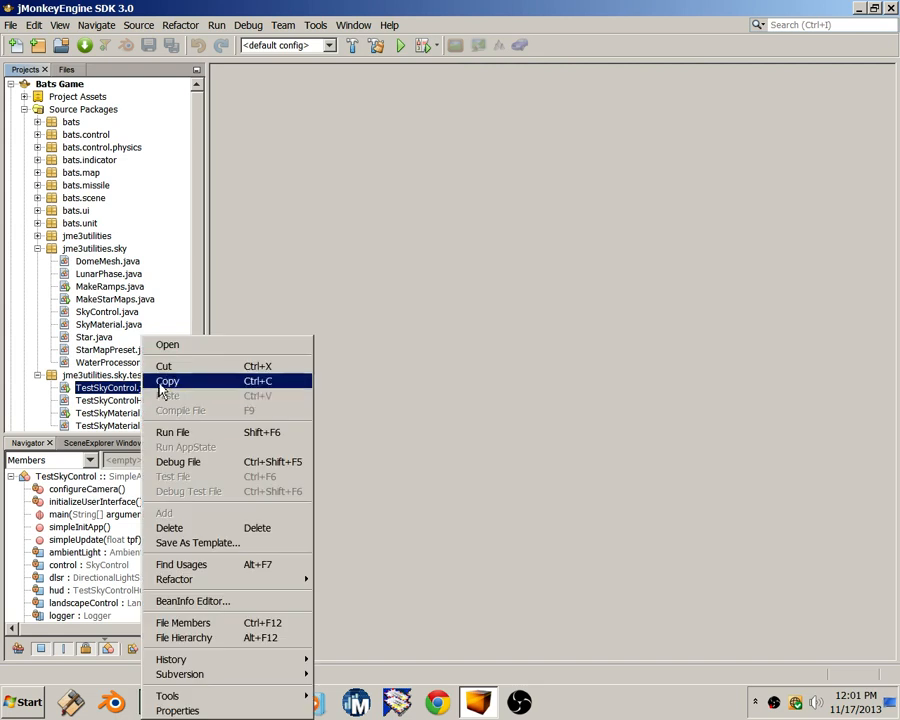
pyautogui.click(172, 432)
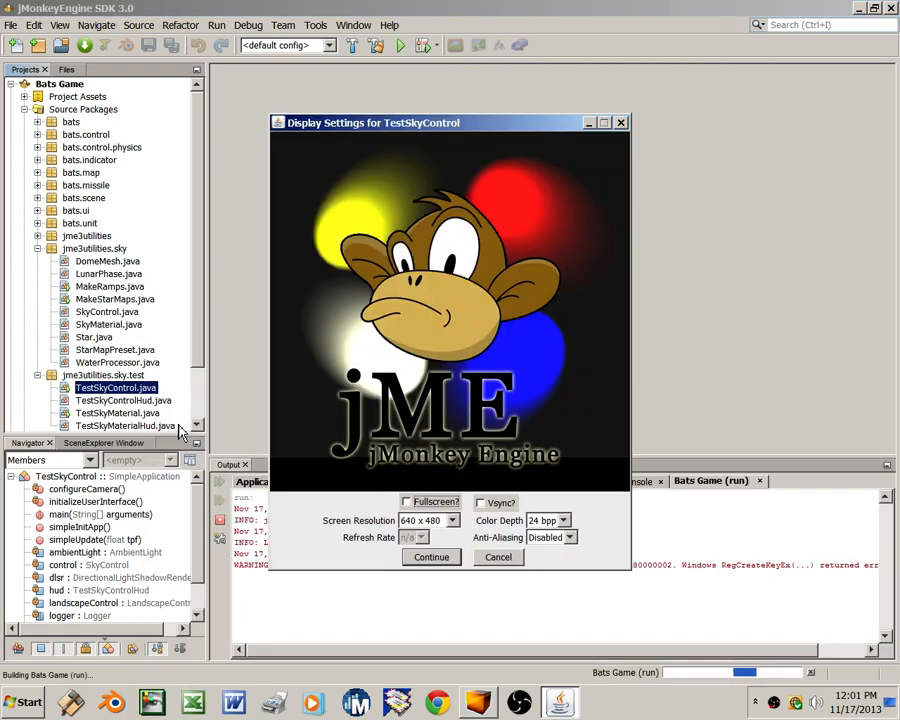
pyautogui.click(453, 520)
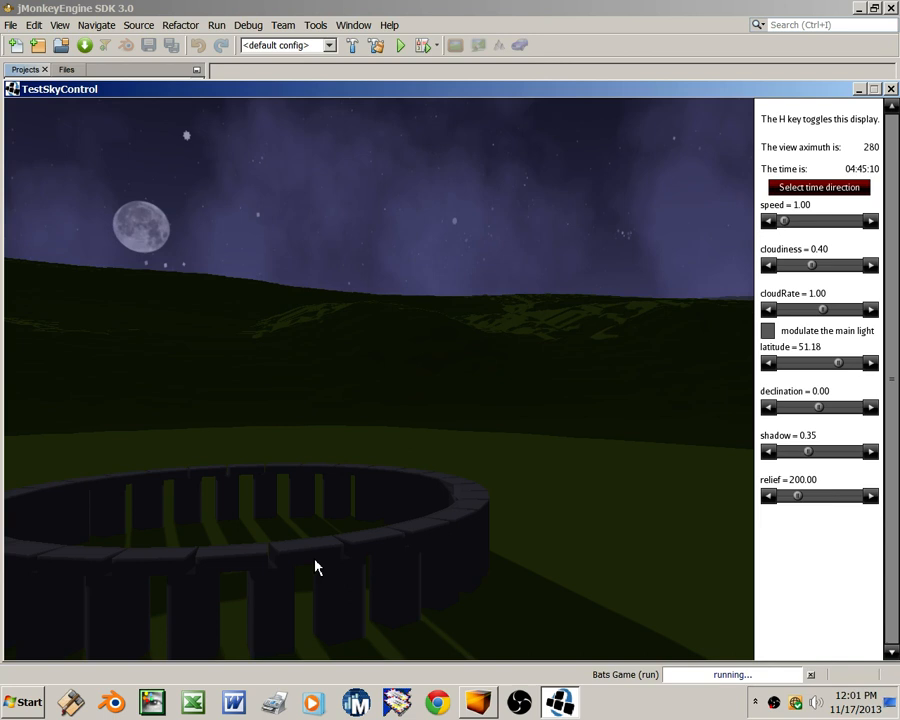
pyautogui.moveTo(430, 98)
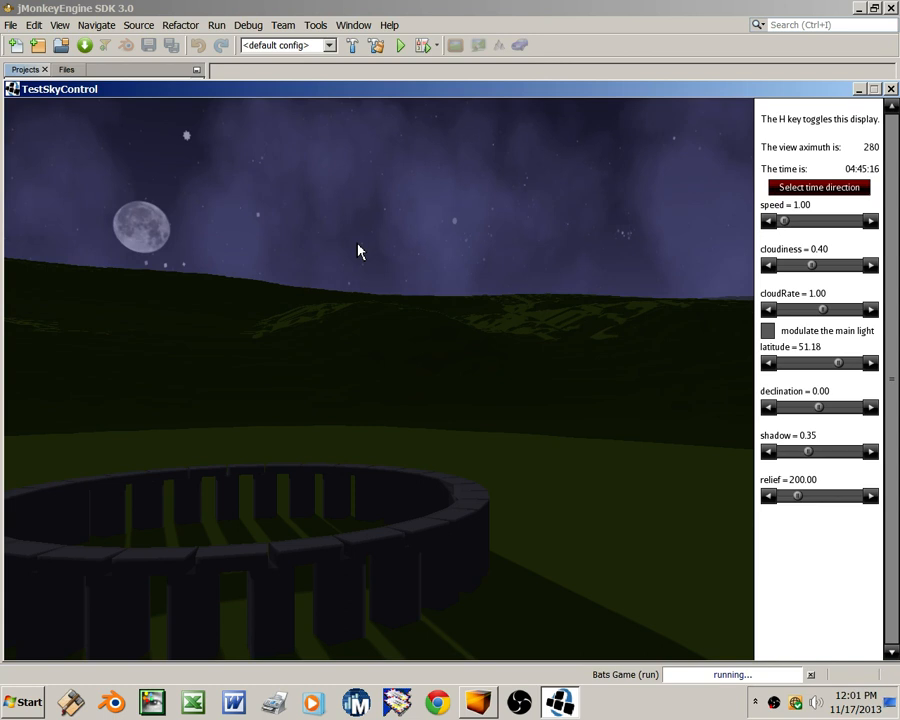
pyautogui.moveTo(398, 475)
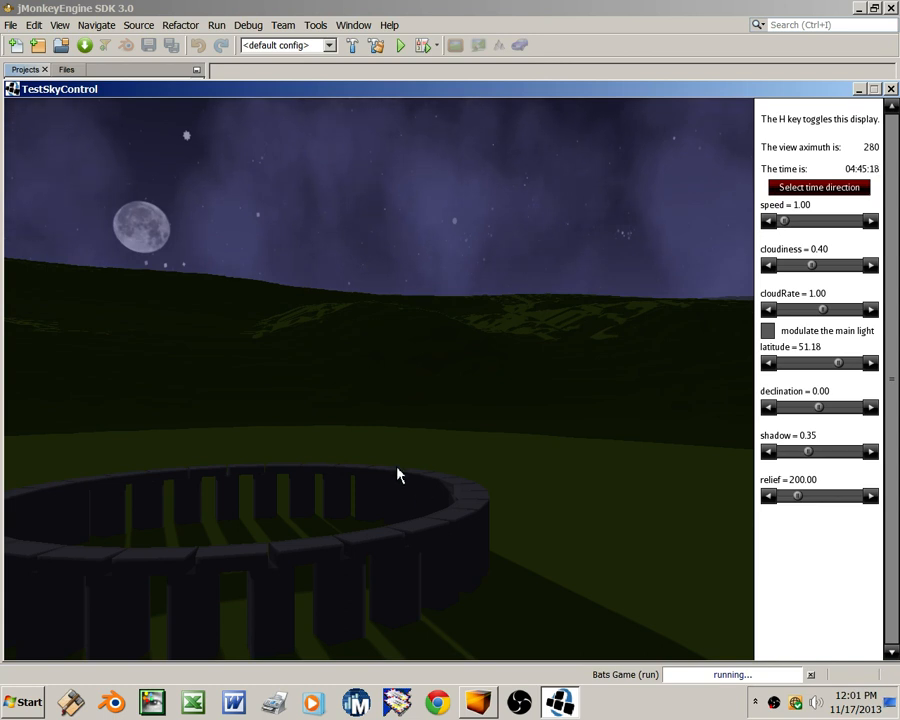
pyautogui.moveTo(421, 499)
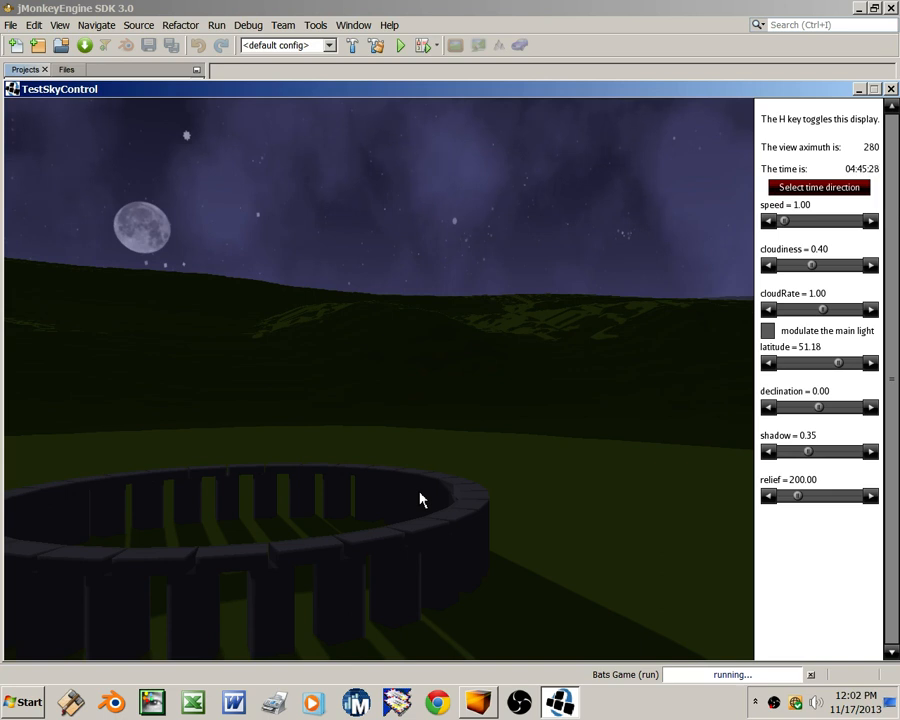
pyautogui.moveTo(830, 390)
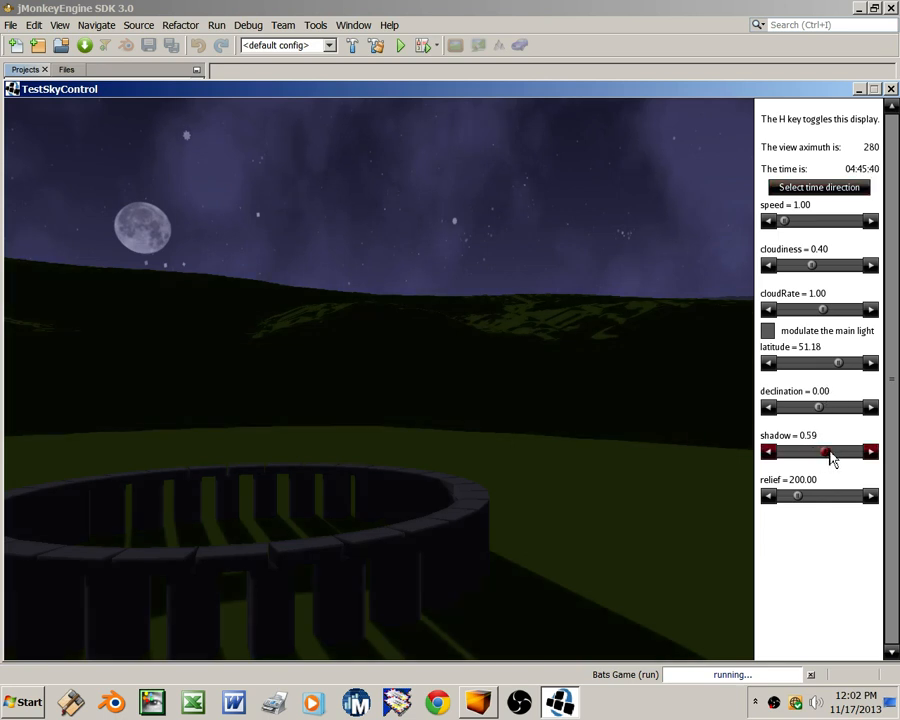
# Drop the shadow slider to 0, then raise it to 0.42
pyautogui.click(769, 451)
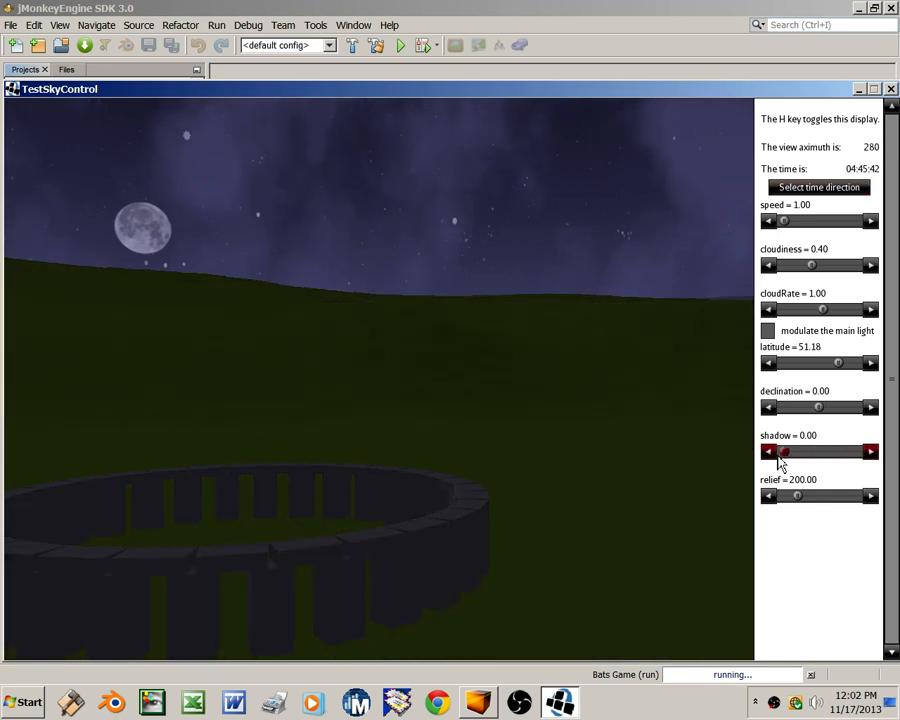
pyautogui.moveTo(784, 451); pyautogui.dragTo(815, 451)
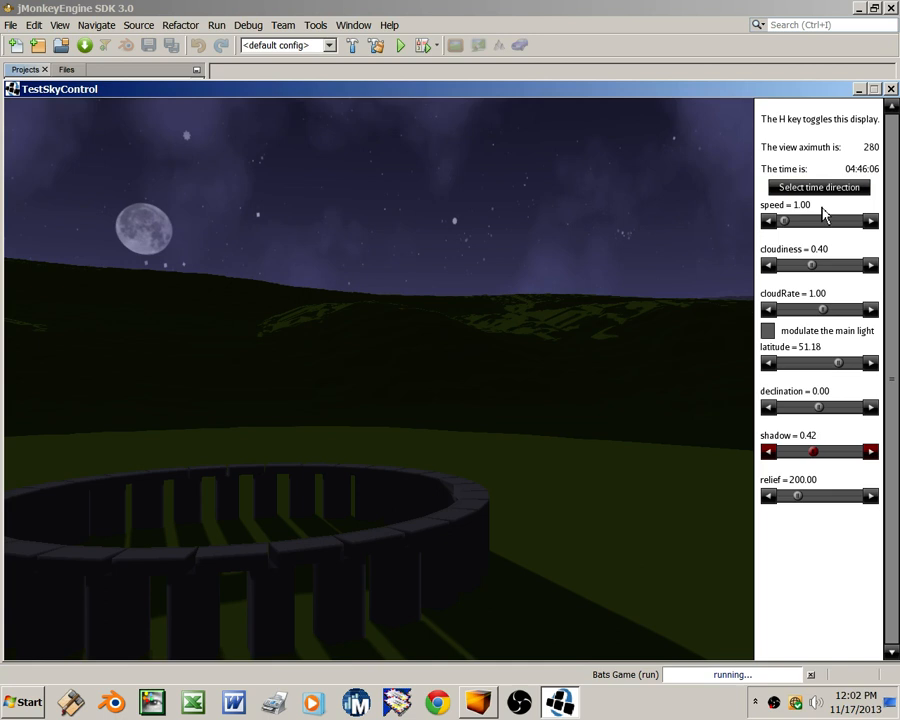
pyautogui.moveTo(170, 237)
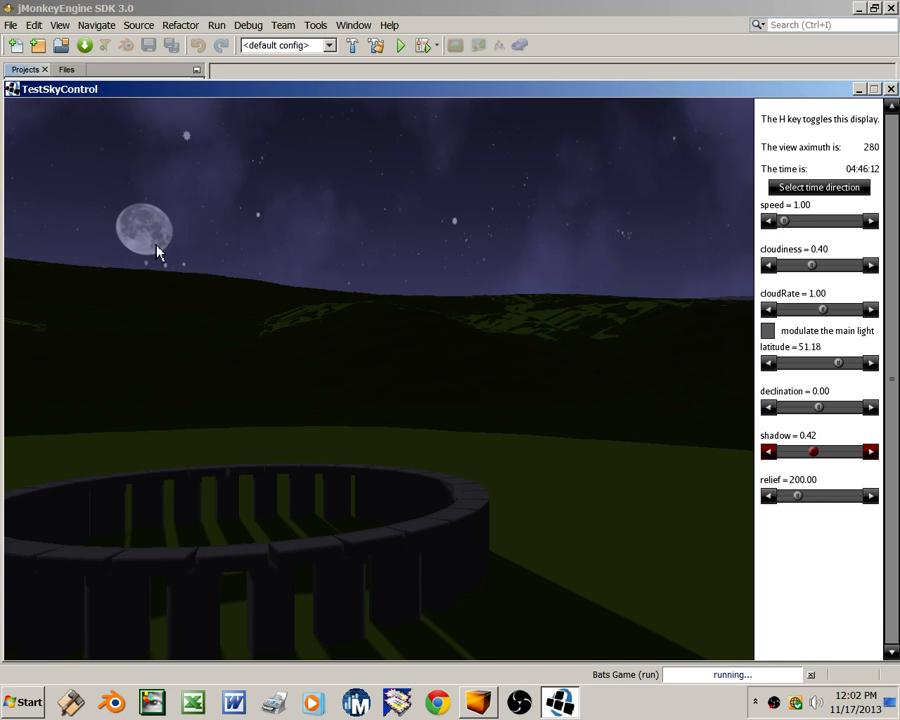
pyautogui.moveTo(340, 265)
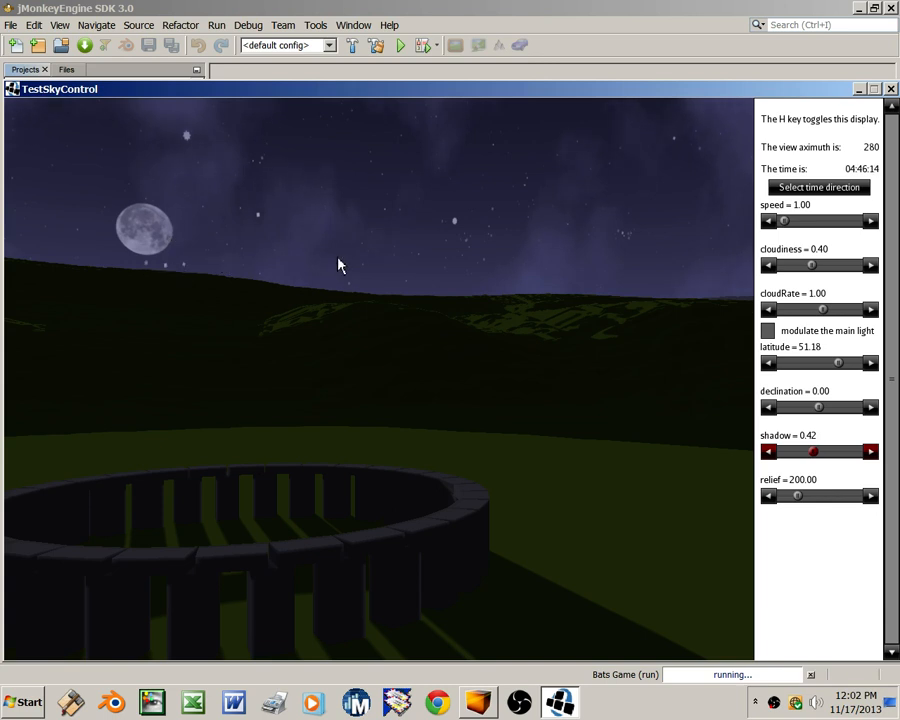
pyautogui.moveTo(498, 225)
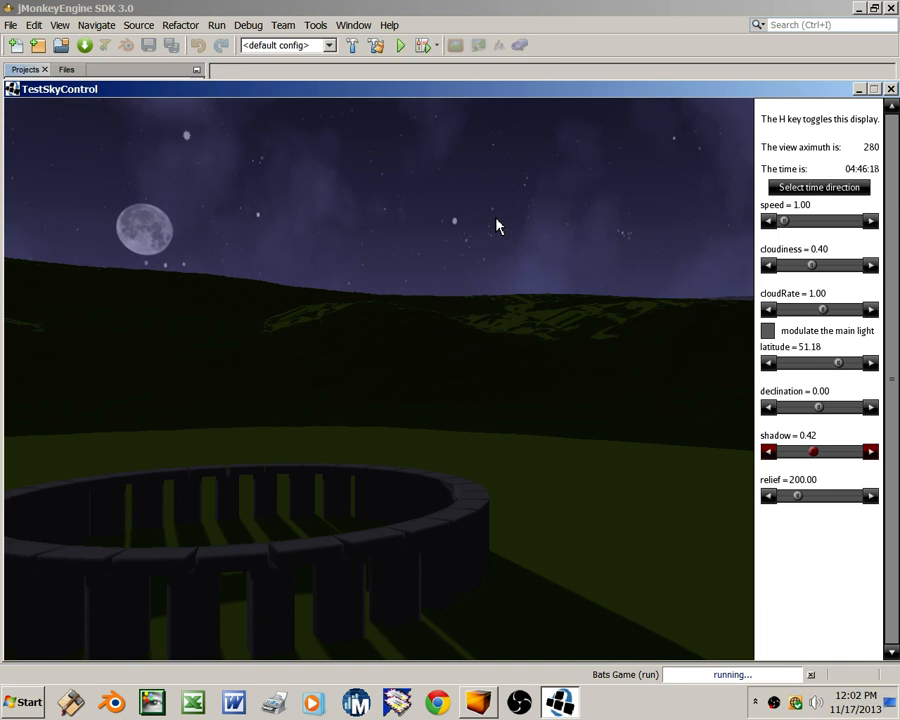
pyautogui.moveTo(630, 241)
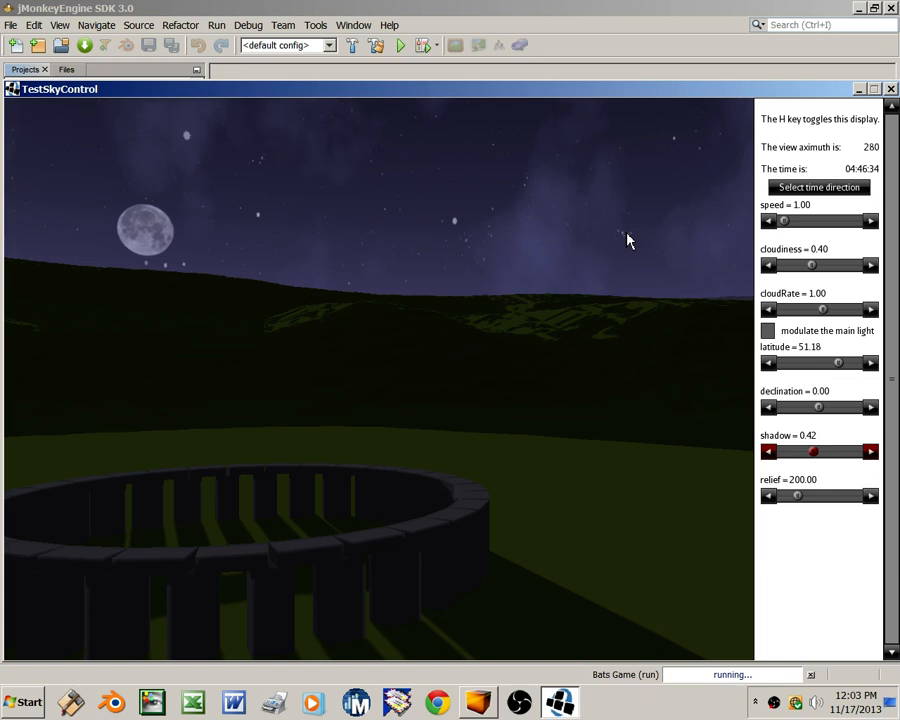
# Hide the settings HUD to view the night sky unobstructed
pyautogui.press('h')
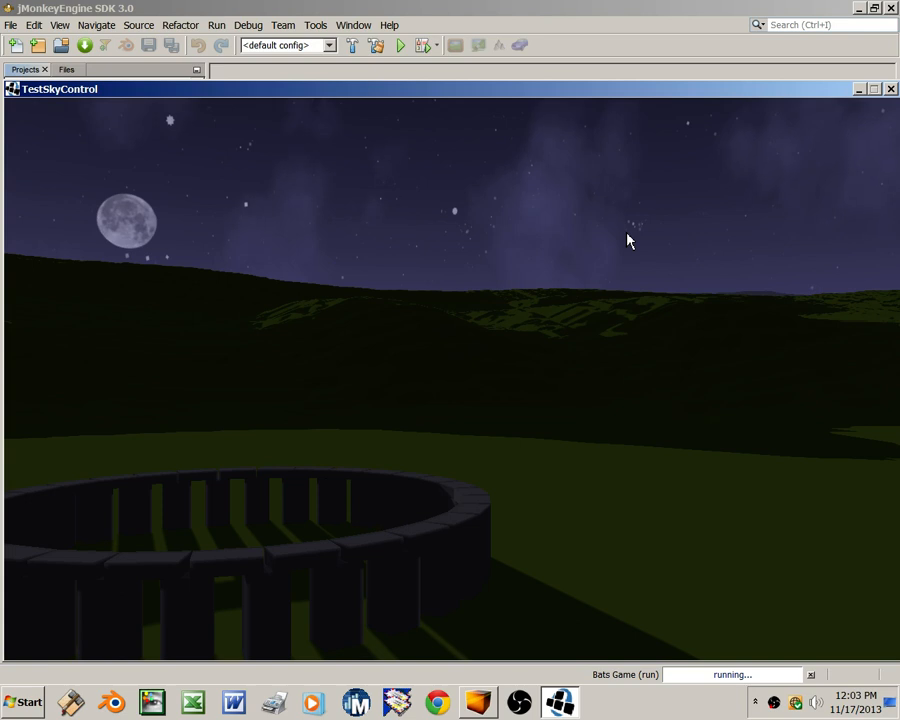
pyautogui.moveTo(532, 249)
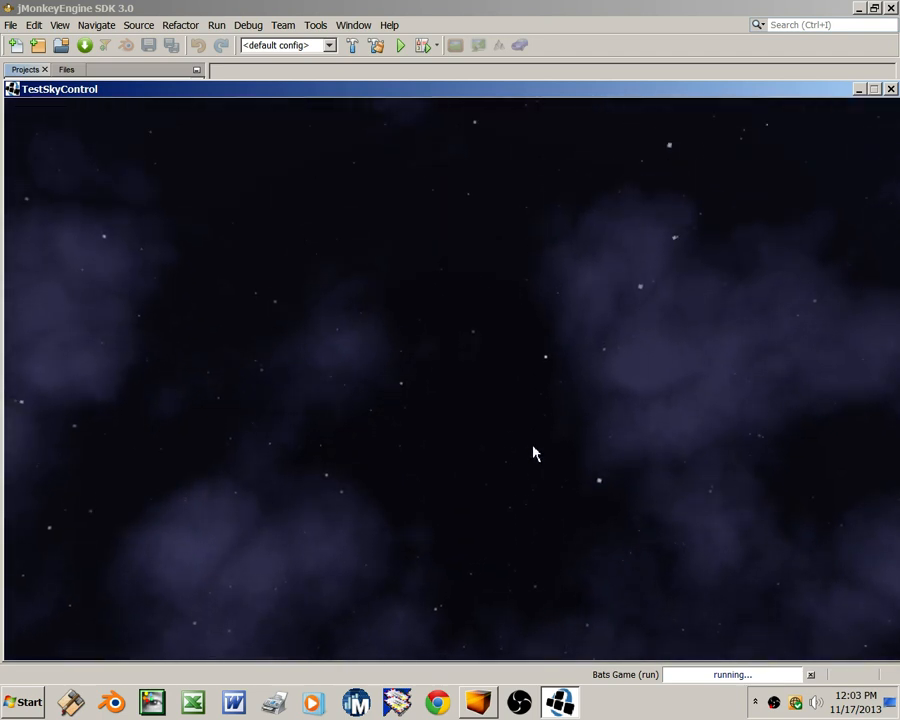
pyautogui.moveTo(650, 490)
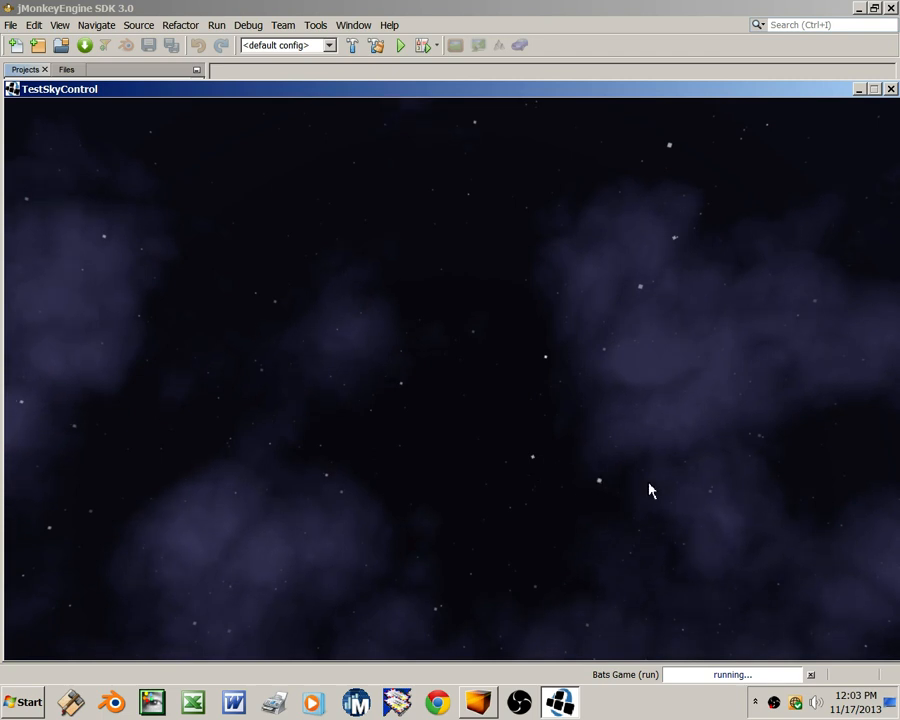
pyautogui.moveTo(499, 574)
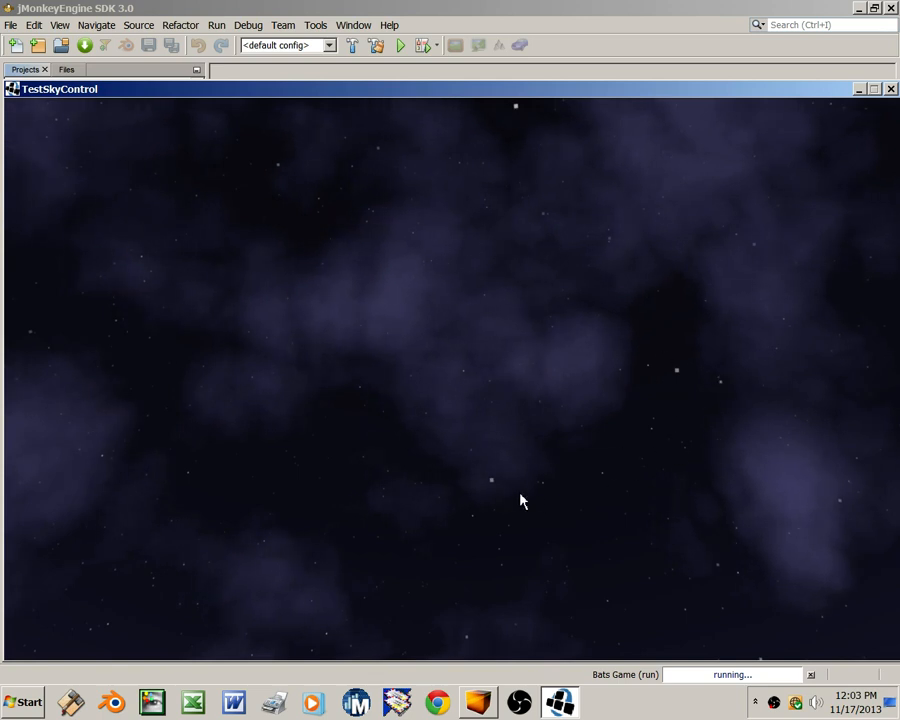
pyautogui.moveTo(491, 489)
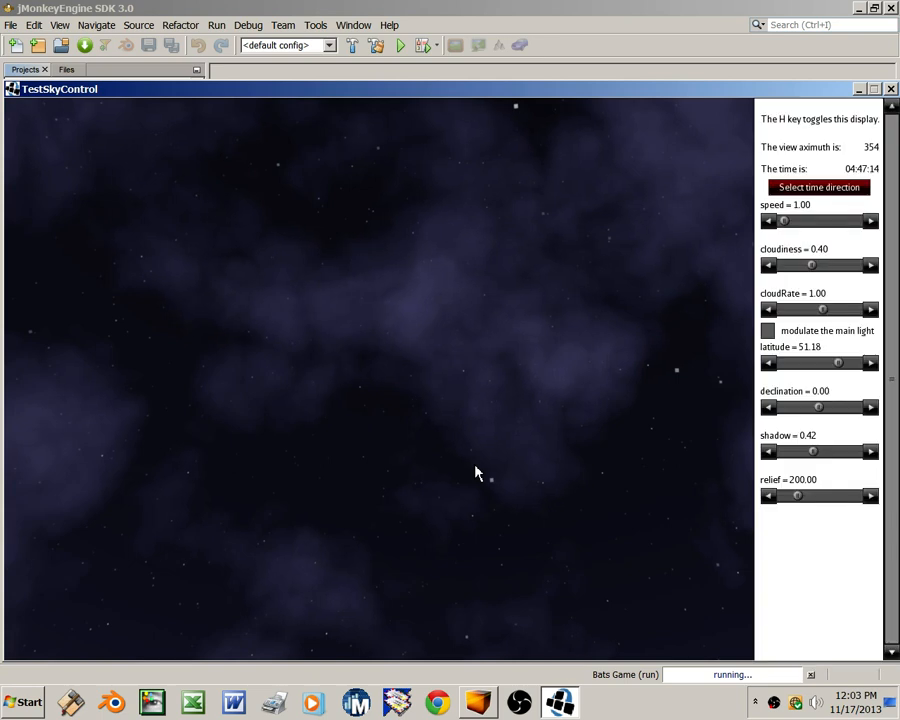
pyautogui.moveTo(870, 160)
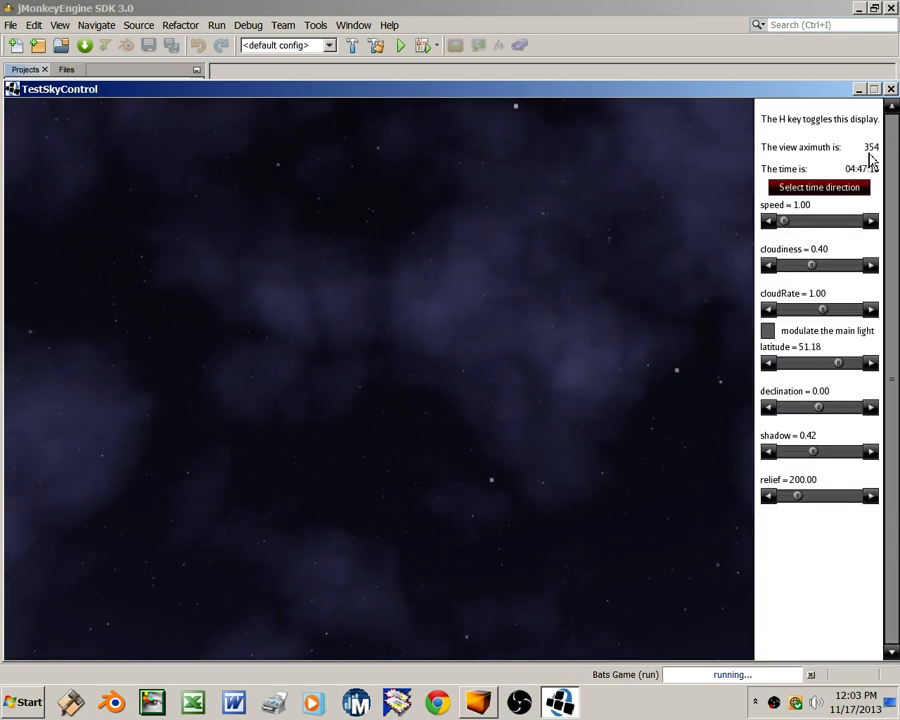
# Hide the HUD, return the view to the stones, then reshow it
pyautogui.press('h')
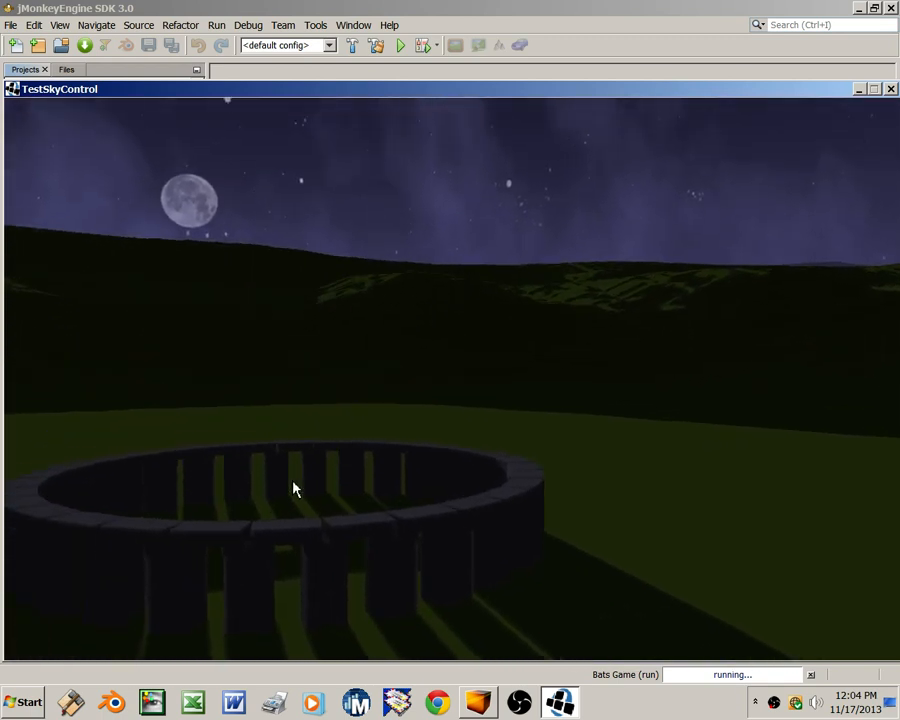
pyautogui.press('h')
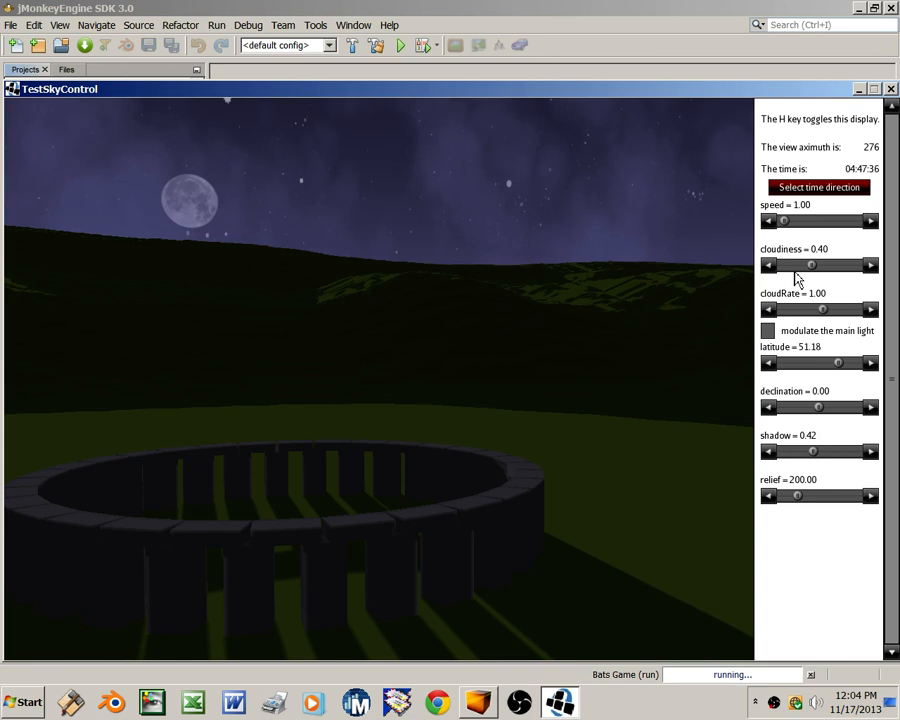
# Clear cloudiness to 0, raise it to 0.97, and set cloudRate to 9.00
pyautogui.moveTo(820, 265); pyautogui.dragTo(810, 265)
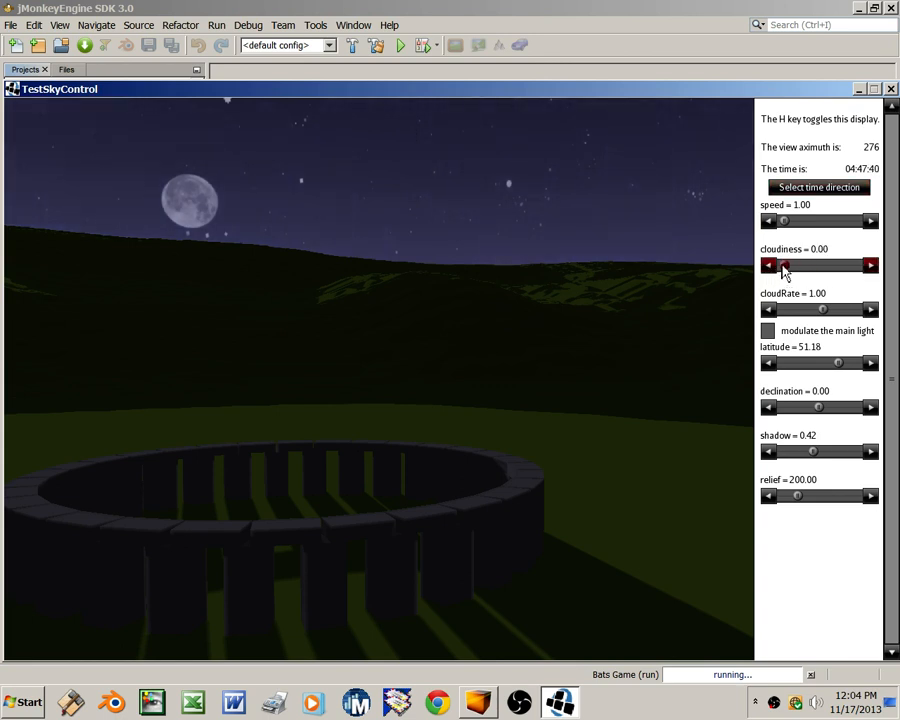
pyautogui.moveTo(783, 265); pyautogui.dragTo(852, 265)
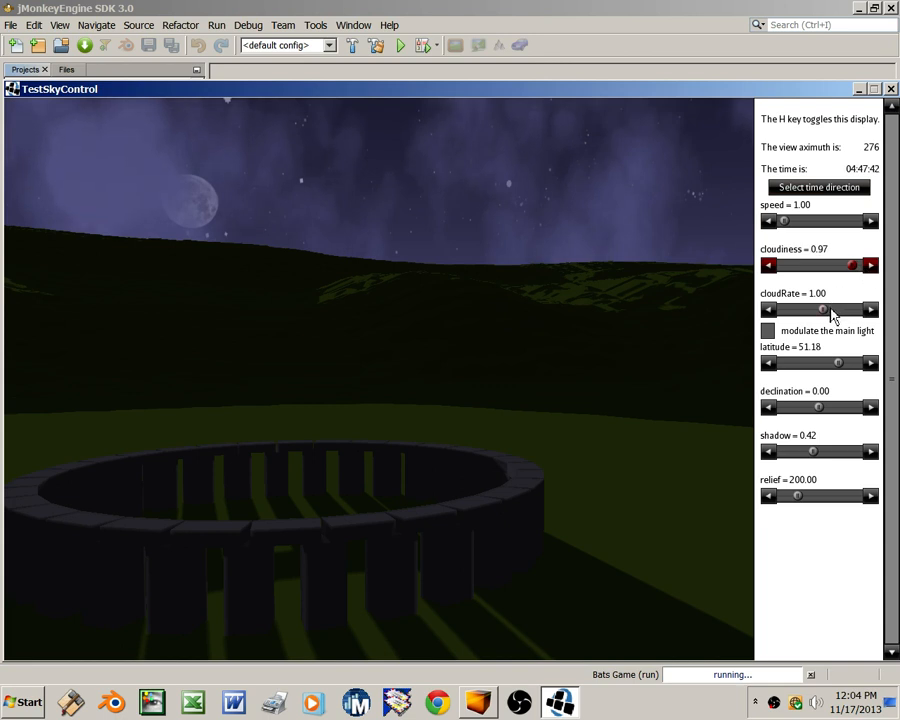
pyautogui.click(869, 309)
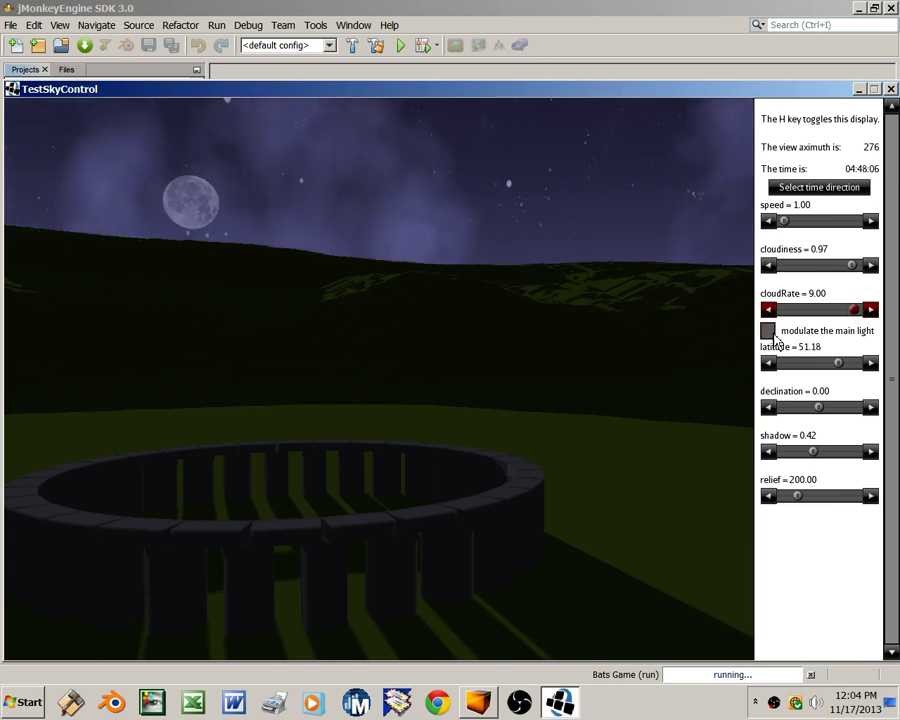
# Enable the 'modulate the main light' checkbox in the HUD
pyautogui.click(768, 331)
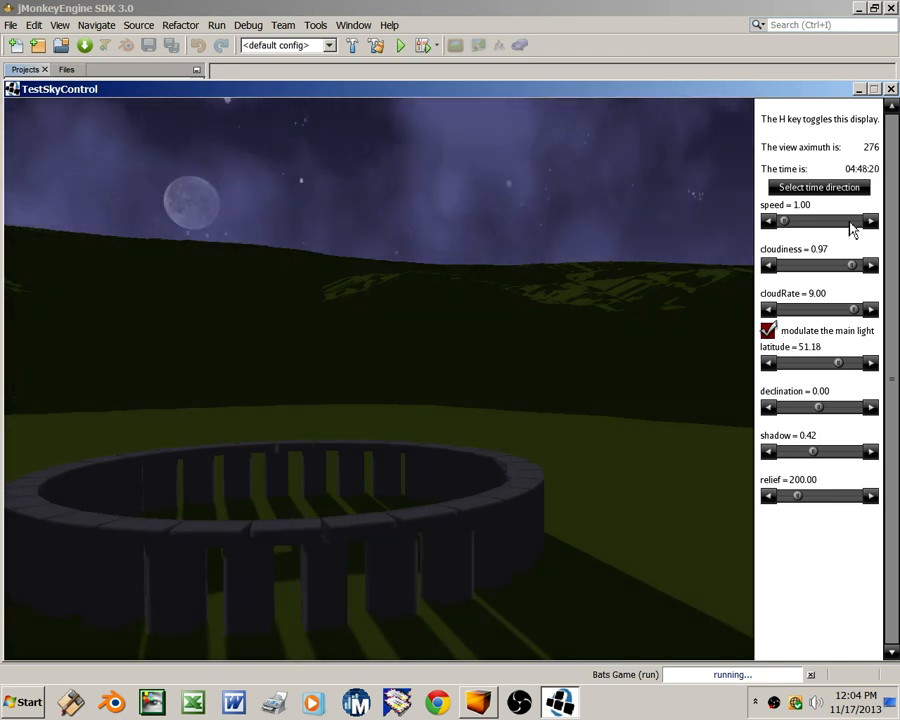
# Raise time speed to 1000 until evening, then return it to 1.00
pyautogui.click(869, 221)
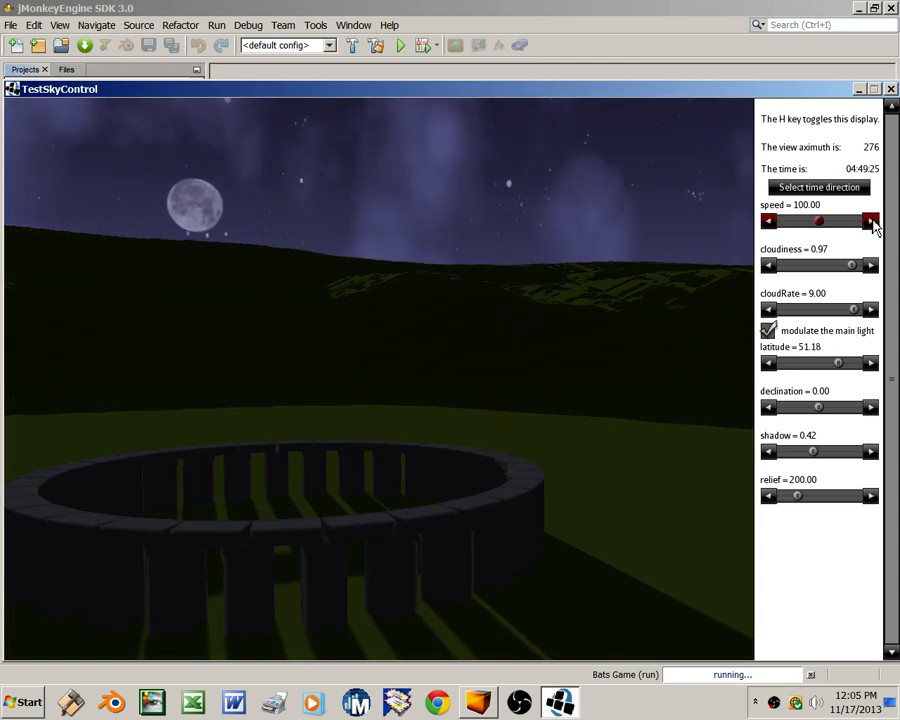
pyautogui.click(870, 221)
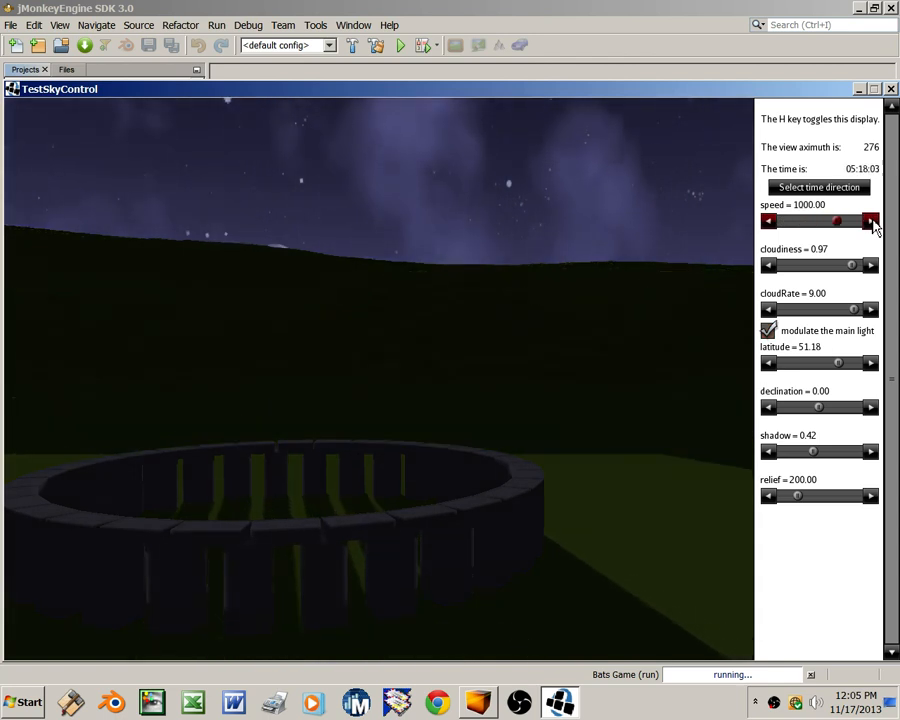
pyautogui.click(869, 221)
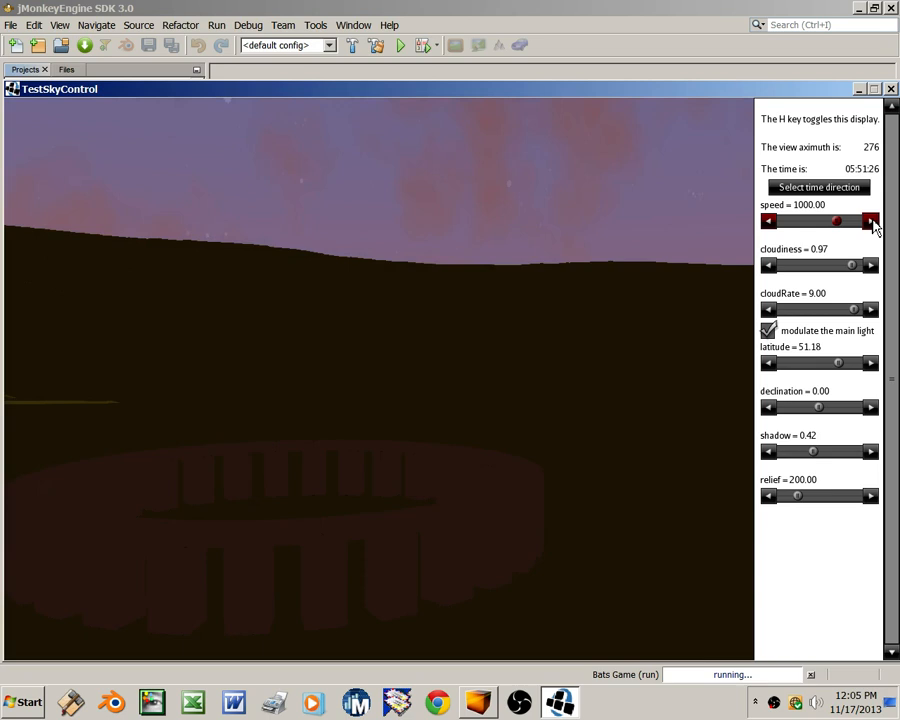
pyautogui.click(869, 221)
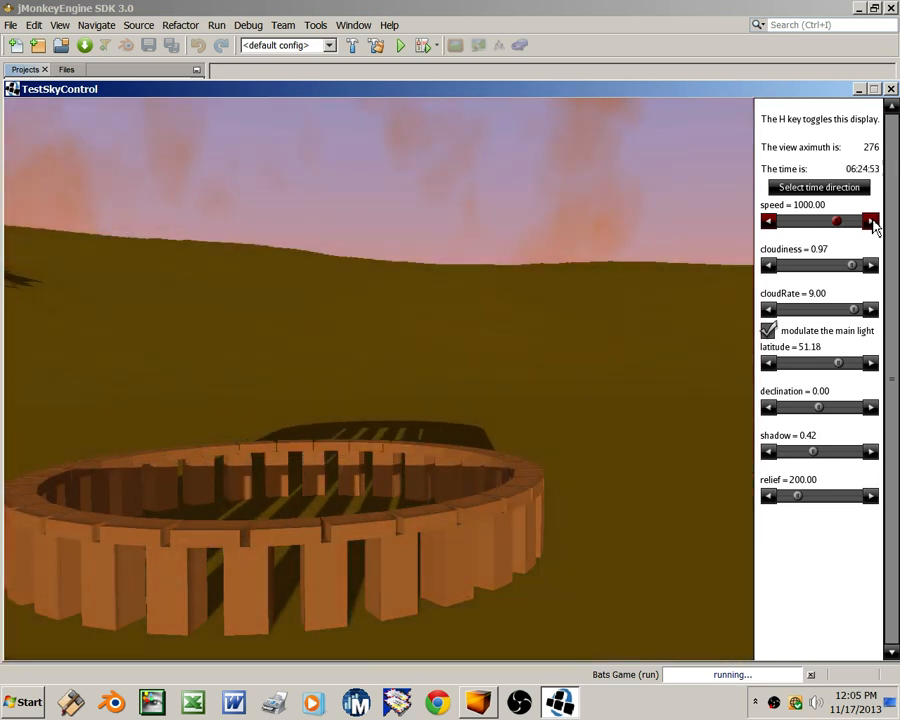
pyautogui.click(870, 221)
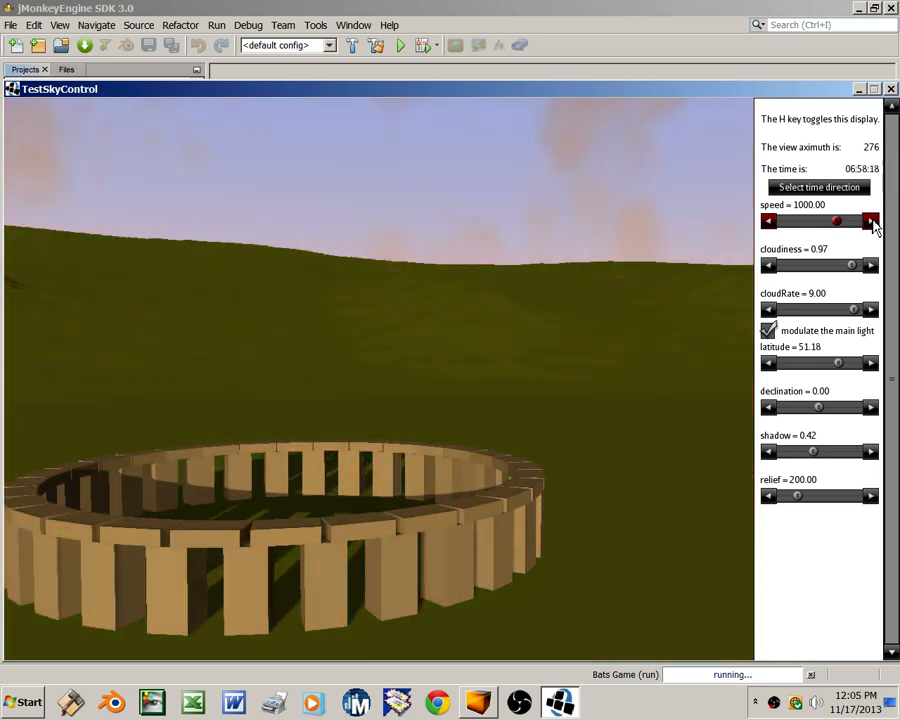
pyautogui.click(870, 221)
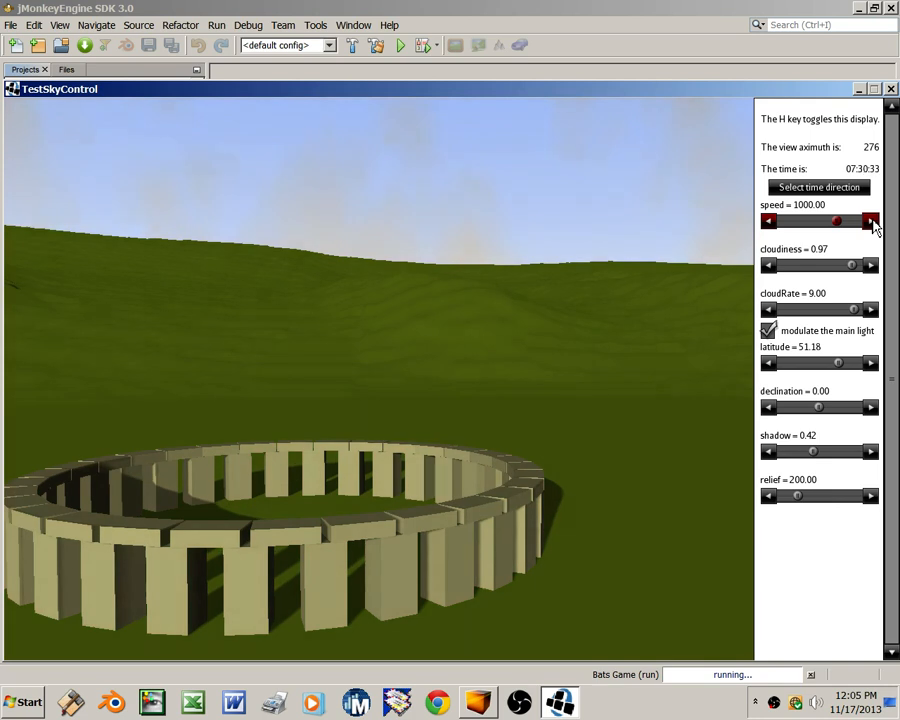
pyautogui.click(870, 221)
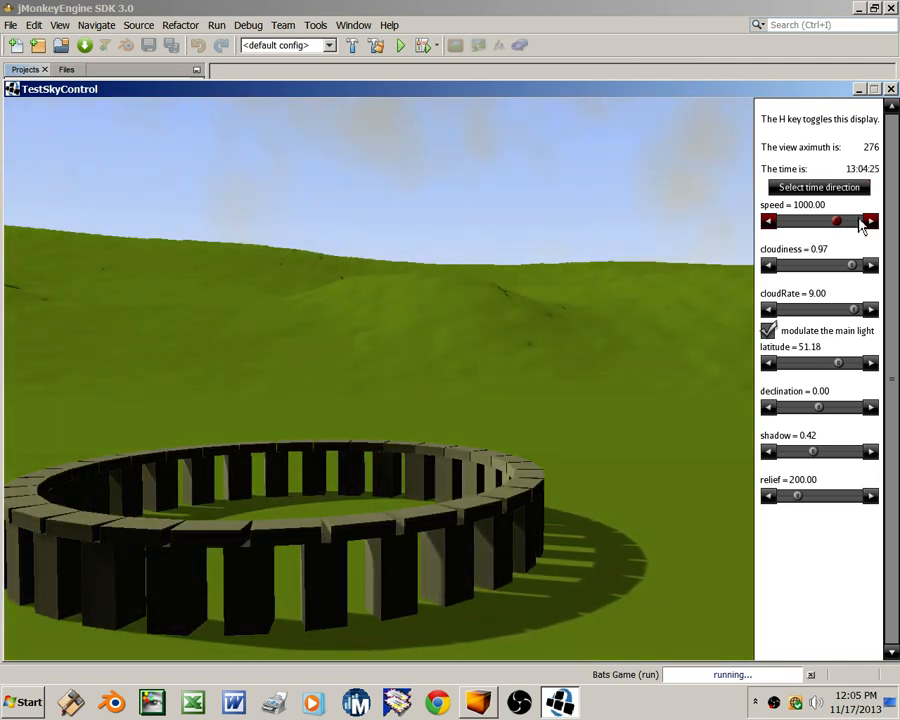
pyautogui.click(855, 221)
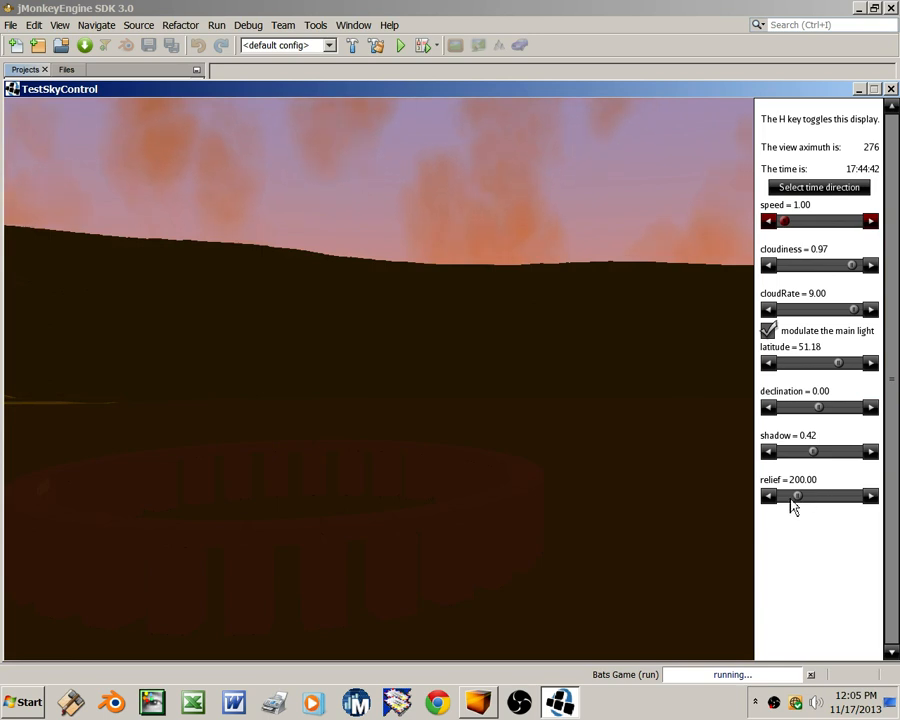
# Lower terrain relief to 1.00 and adjust the HUD to watch the sunset
pyautogui.click(769, 496)
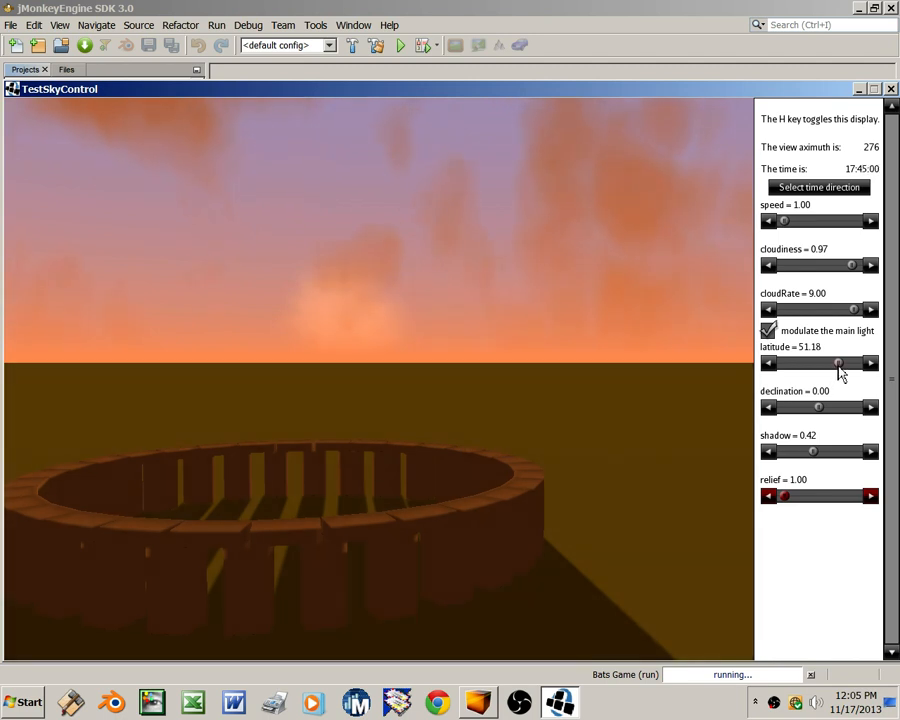
pyautogui.click(869, 363)
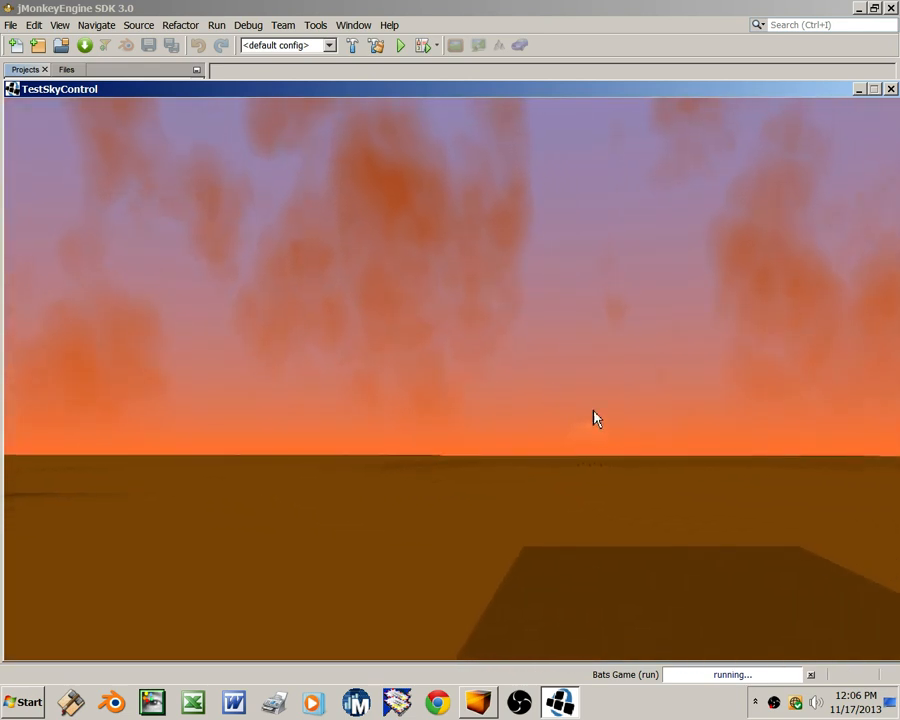
pyautogui.moveTo(408, 392)
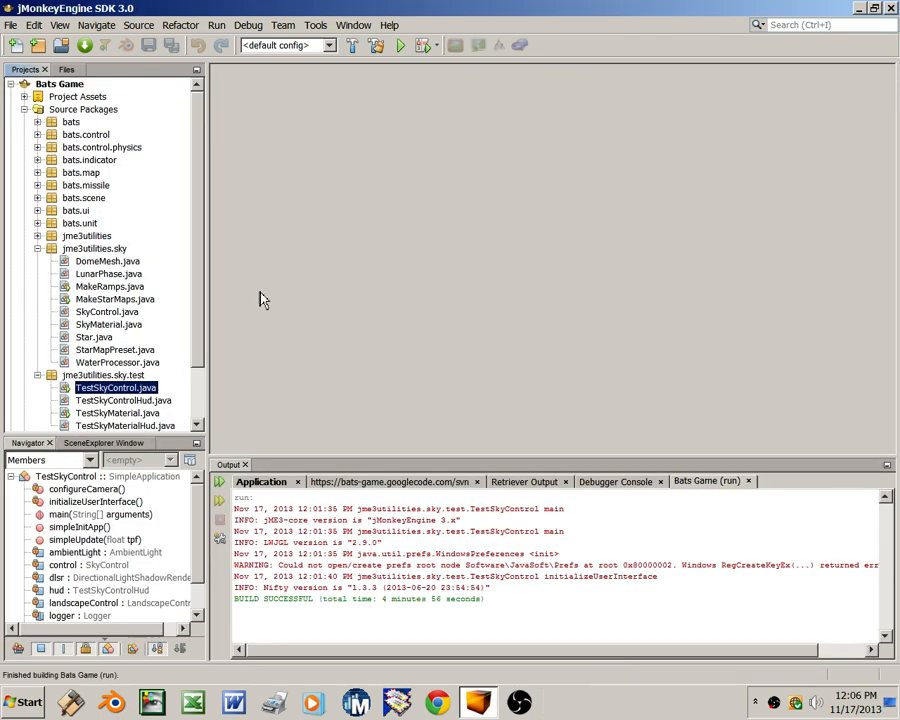
pyautogui.moveTo(252, 302)
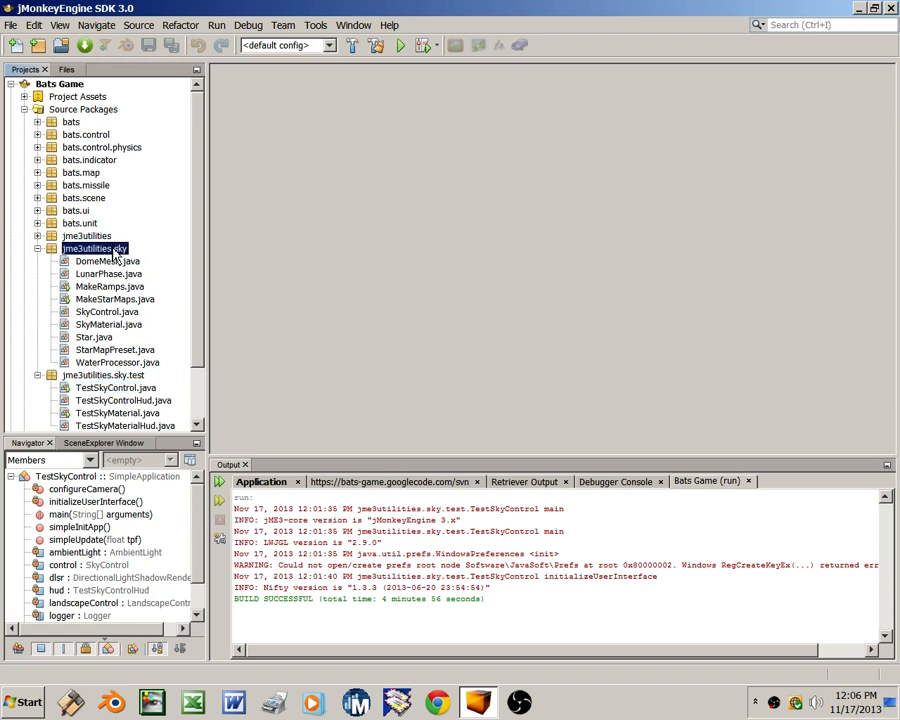
pyautogui.moveTo(95, 248)
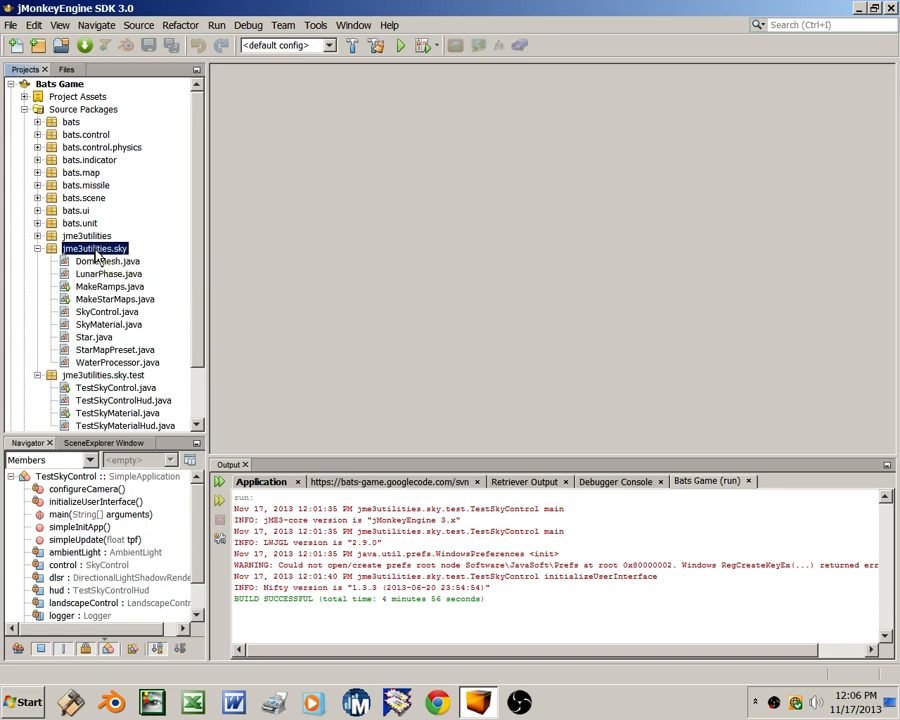
# Inspect SkyControl, DomeMesh and SkyMaterial class members in the Navigator
pyautogui.click(107, 311)
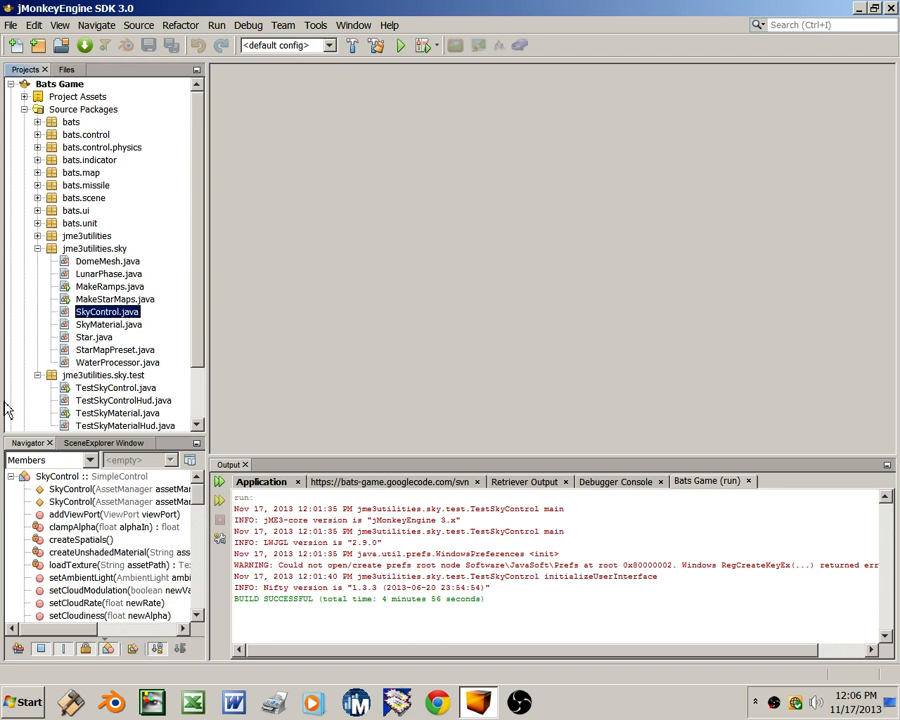
pyautogui.moveTo(70, 489)
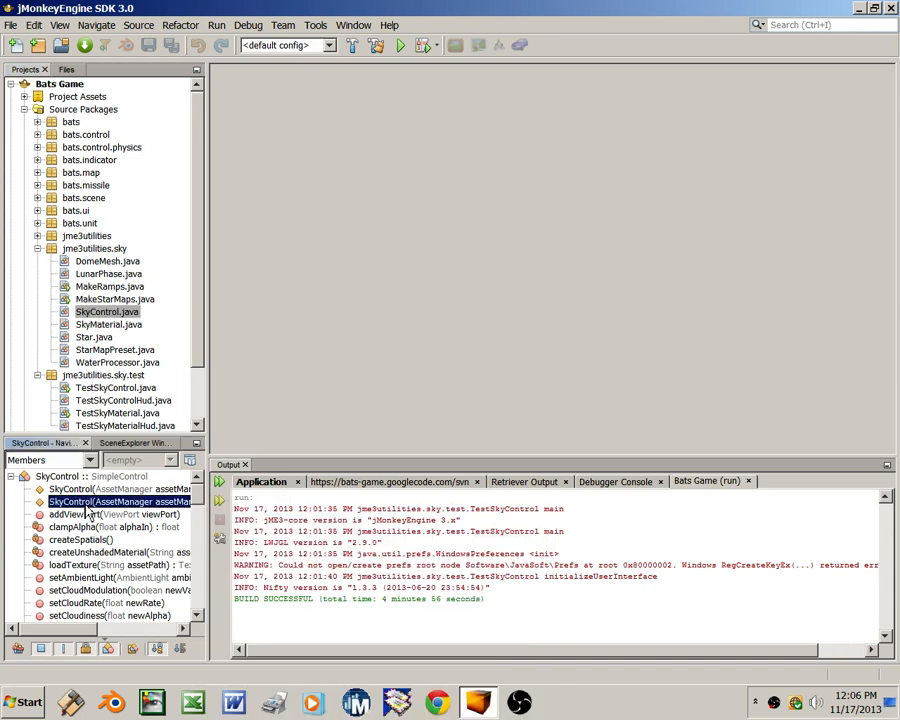
pyautogui.click(107, 261)
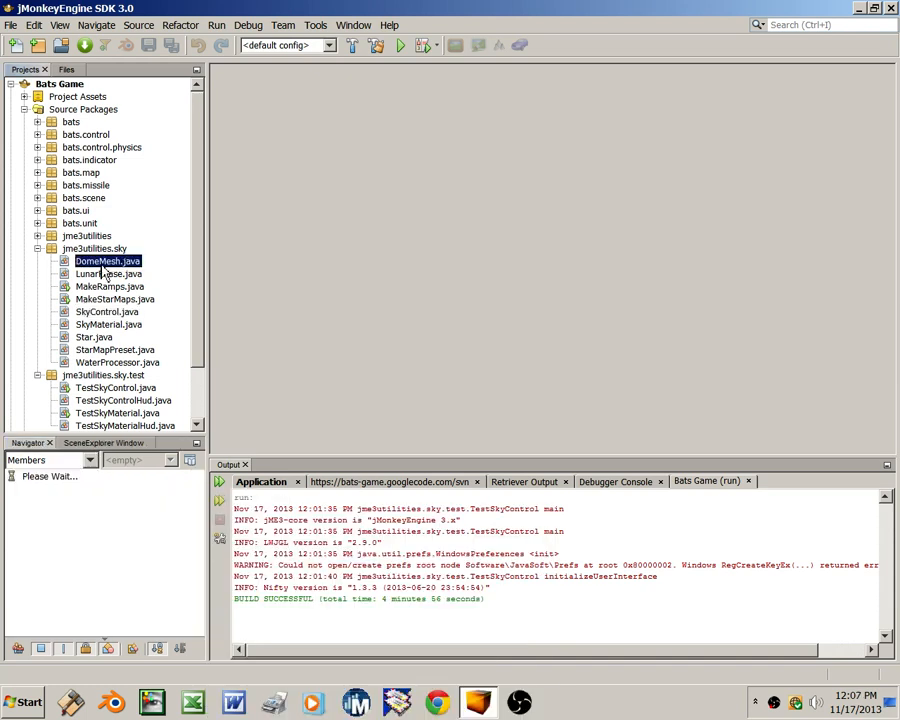
pyautogui.click(107, 261)
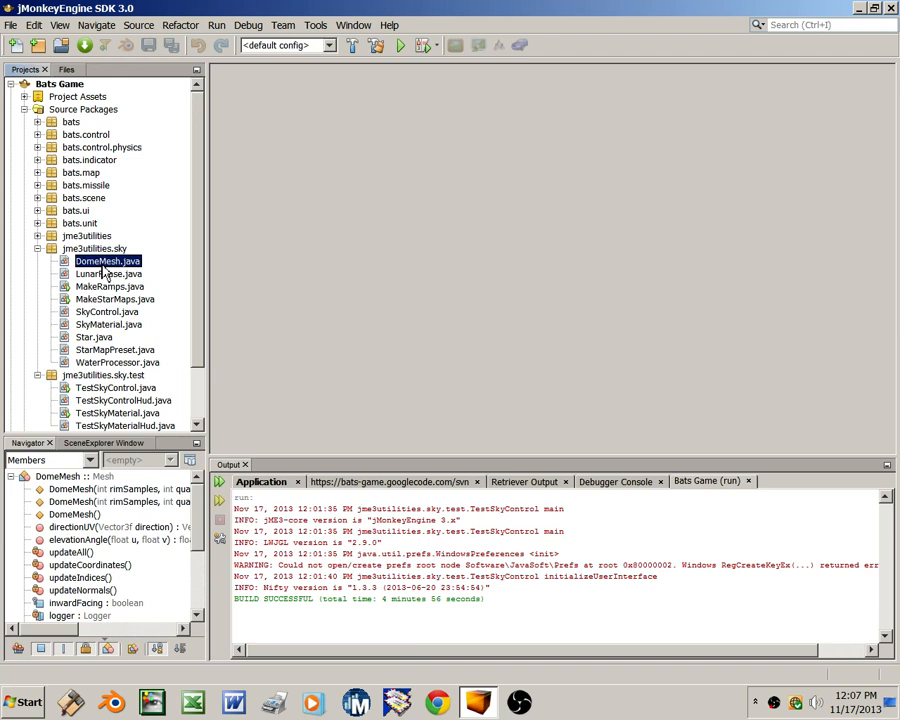
pyautogui.moveTo(105, 328)
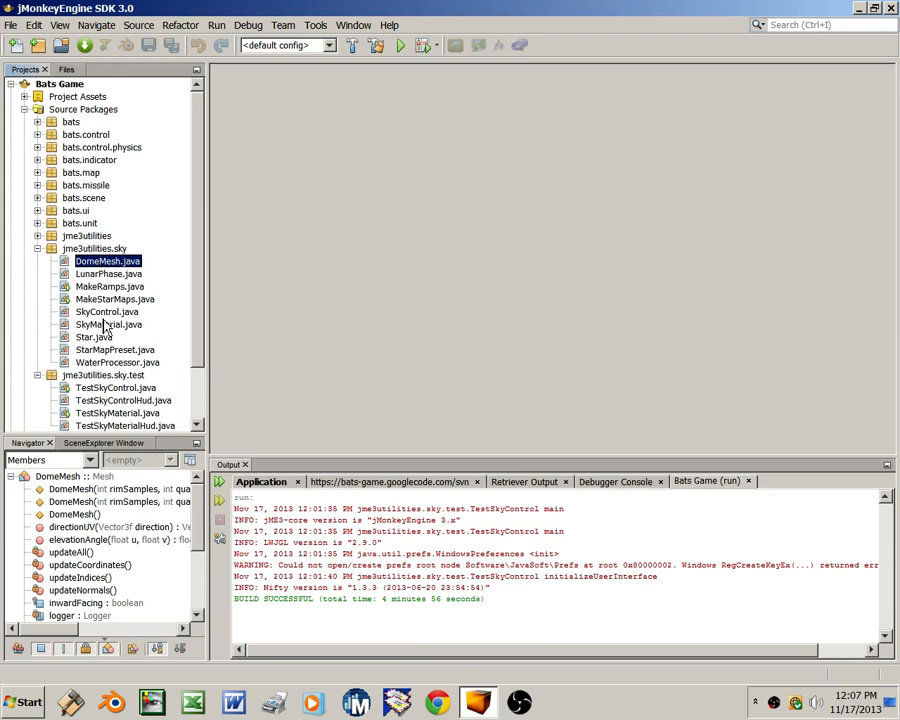
pyautogui.click(109, 324)
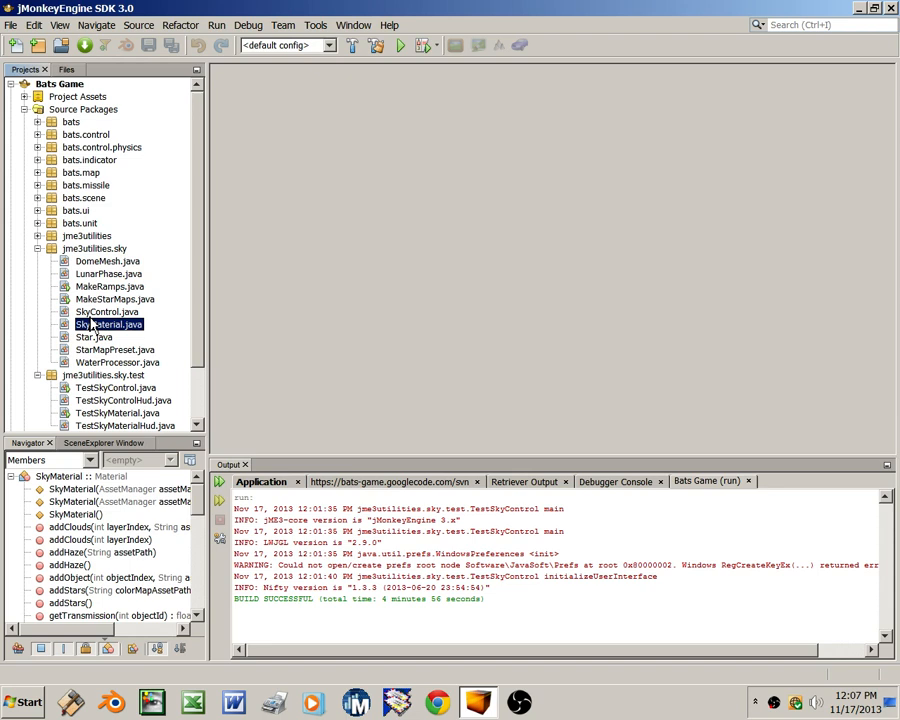
pyautogui.moveTo(200, 508)
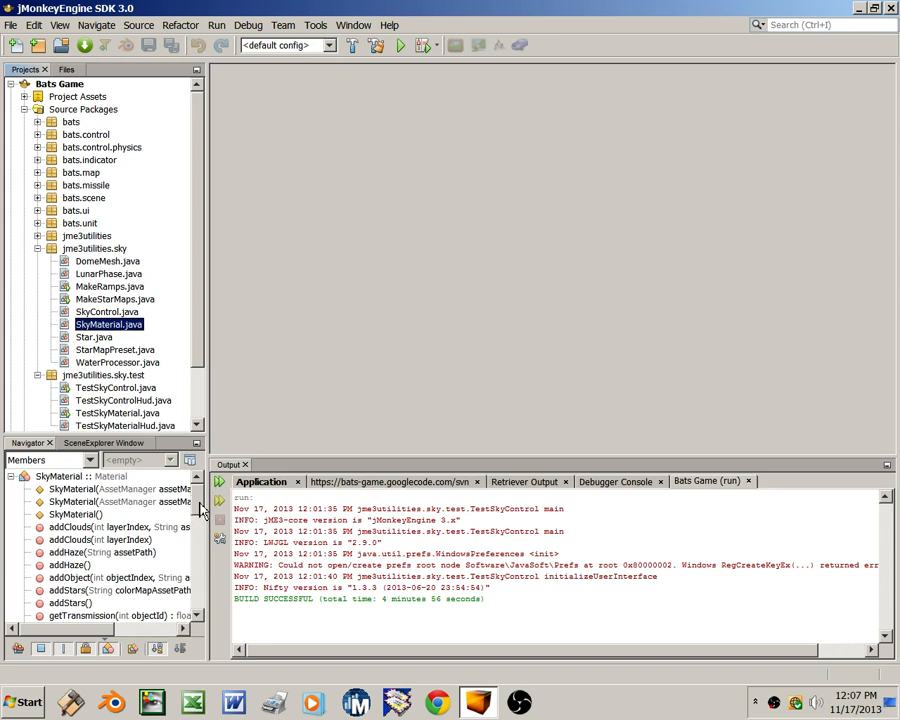
pyautogui.scroll(-3)
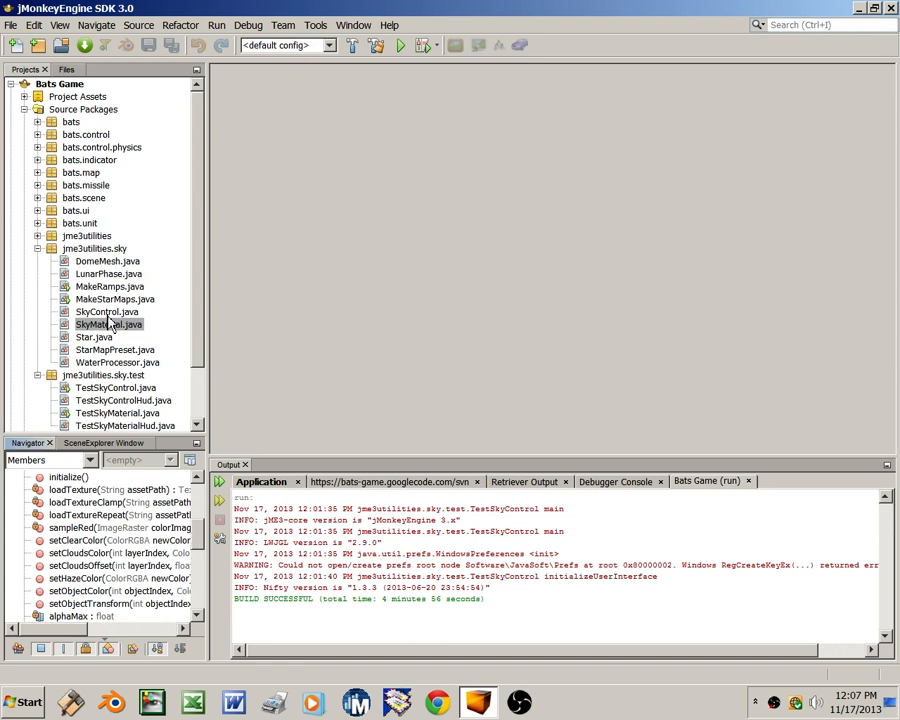
pyautogui.click(106, 311)
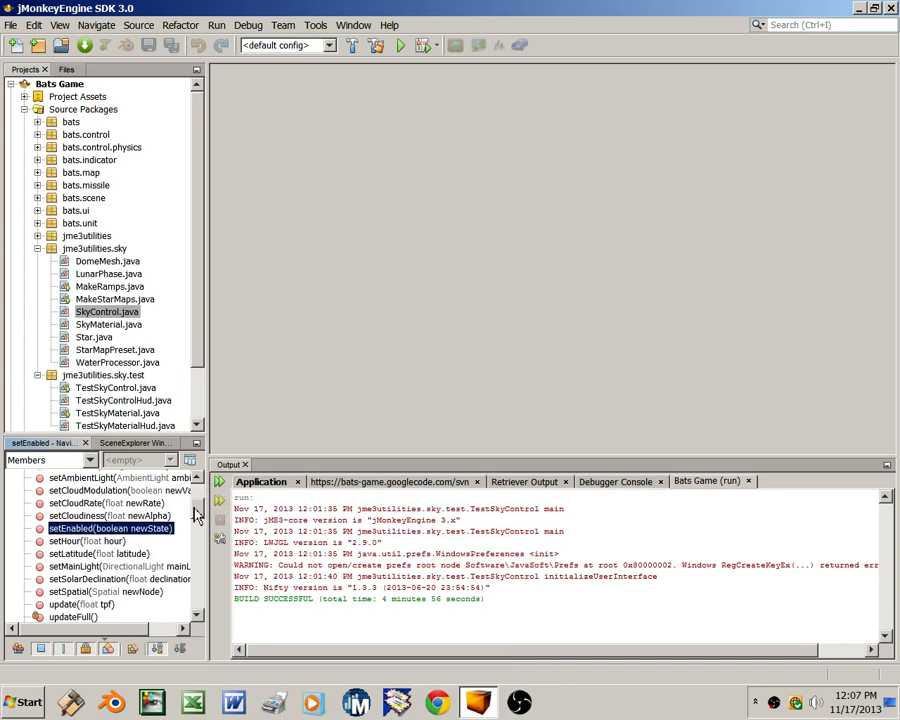
pyautogui.moveTo(199, 507)
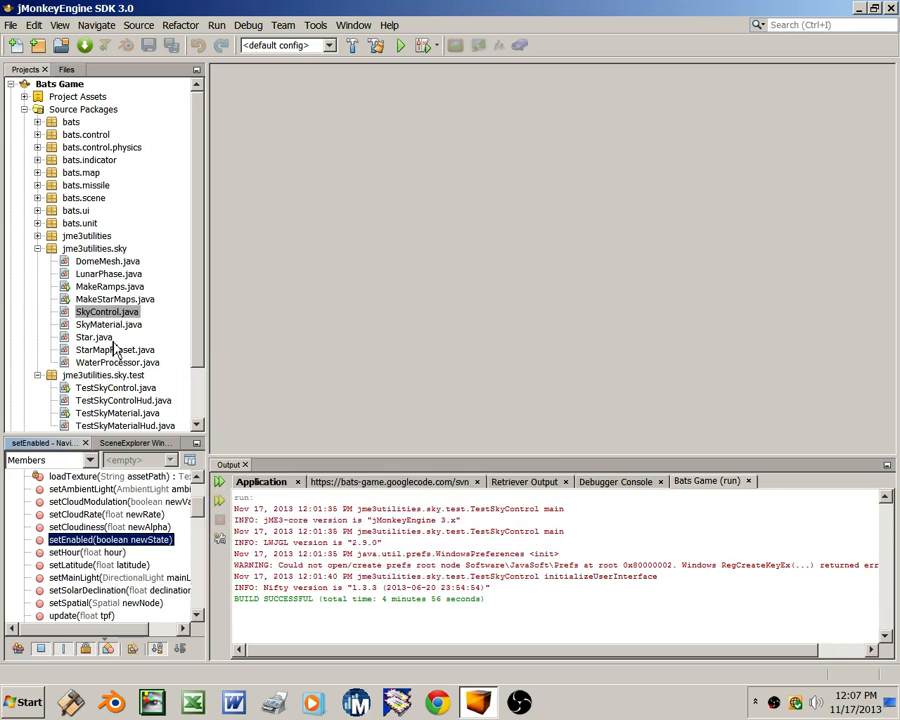
pyautogui.click(108, 324)
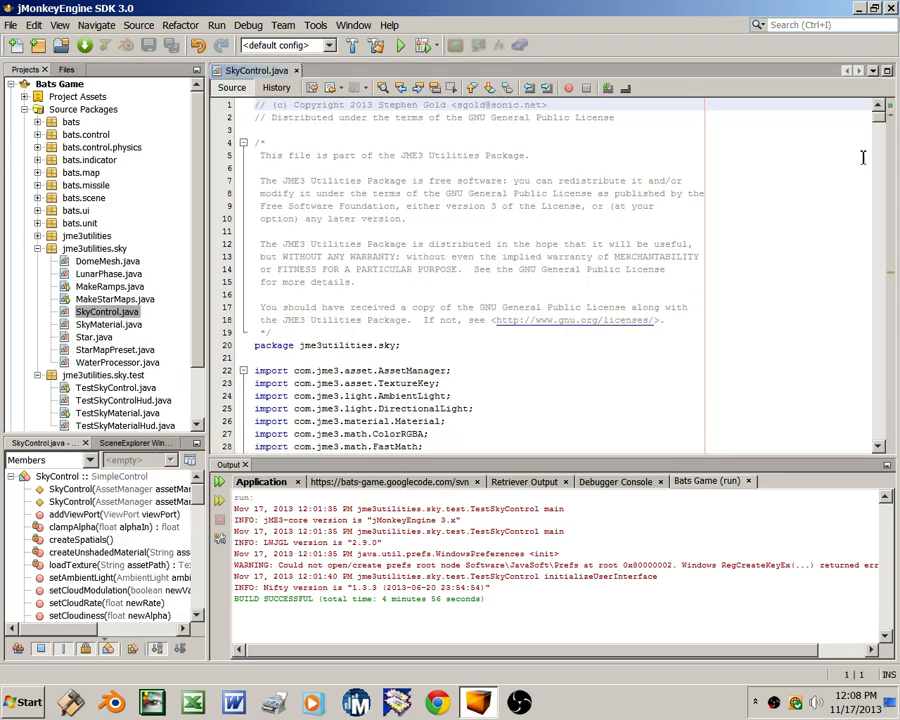
# Run the project again with starMotionFlag true, accepting the display settings
pyautogui.scroll(-3)
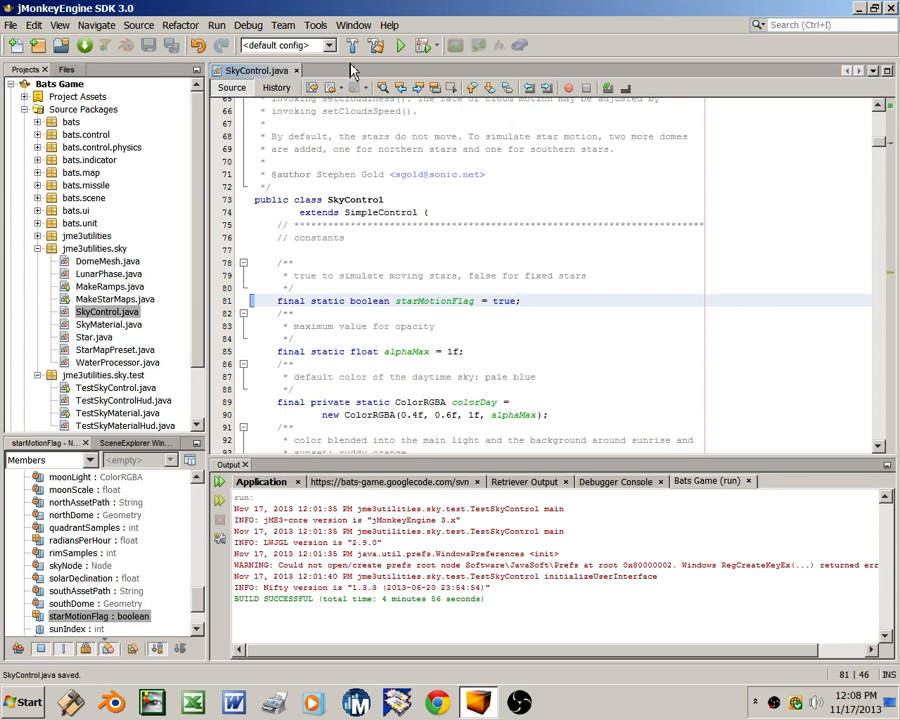
pyautogui.click(399, 45)
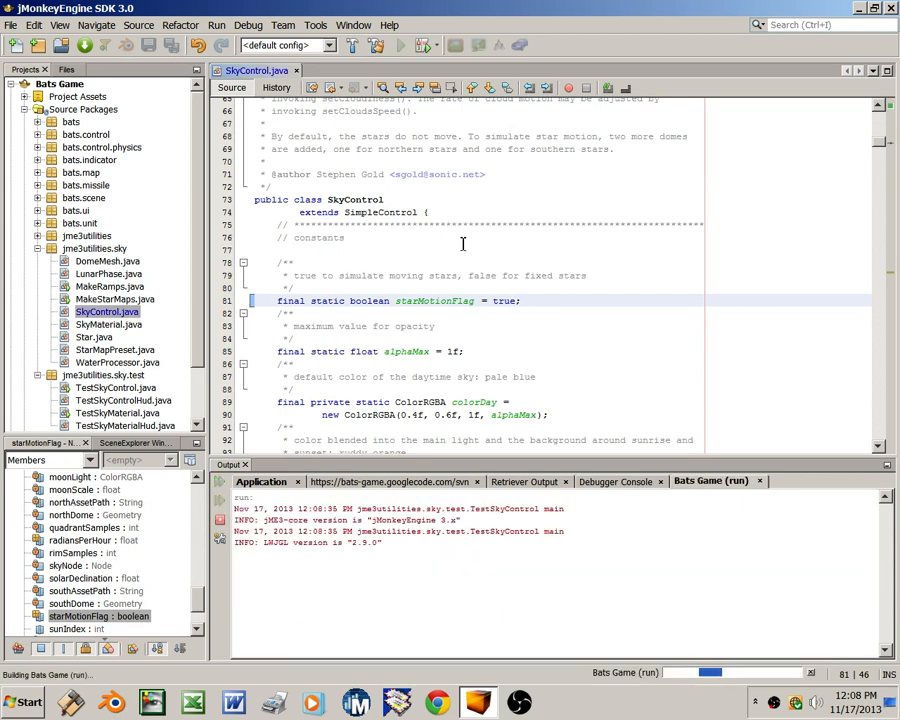
pyautogui.click(452, 520)
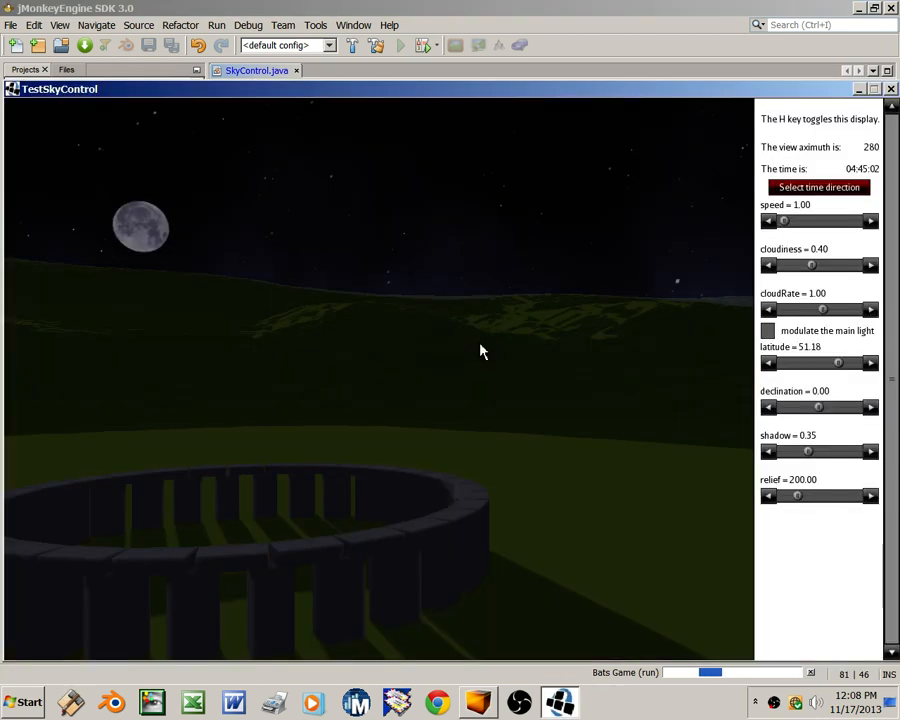
pyautogui.moveTo(280, 287)
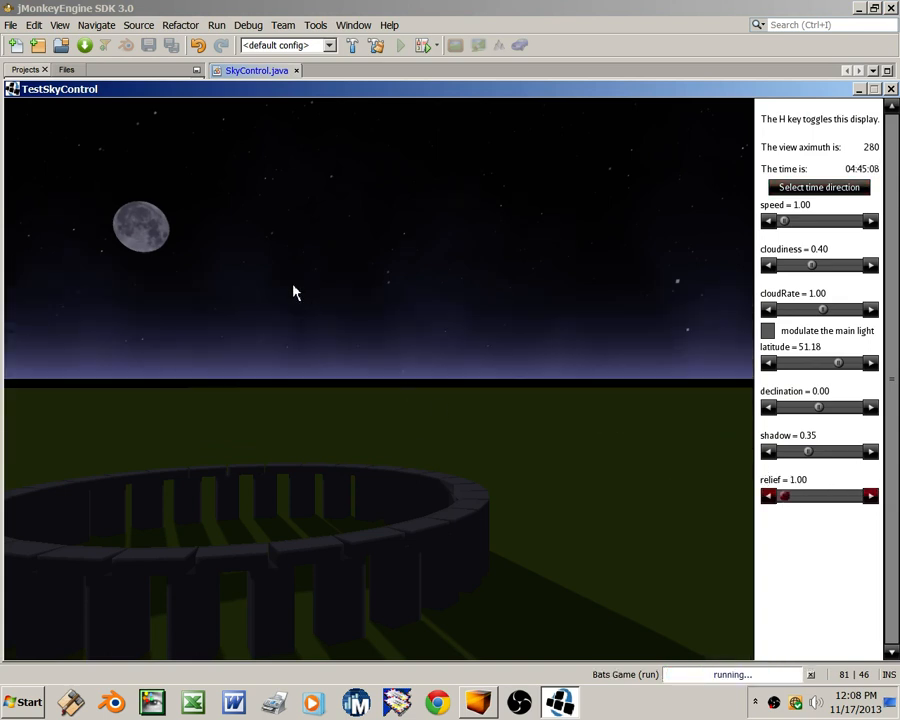
pyautogui.moveTo(182, 319)
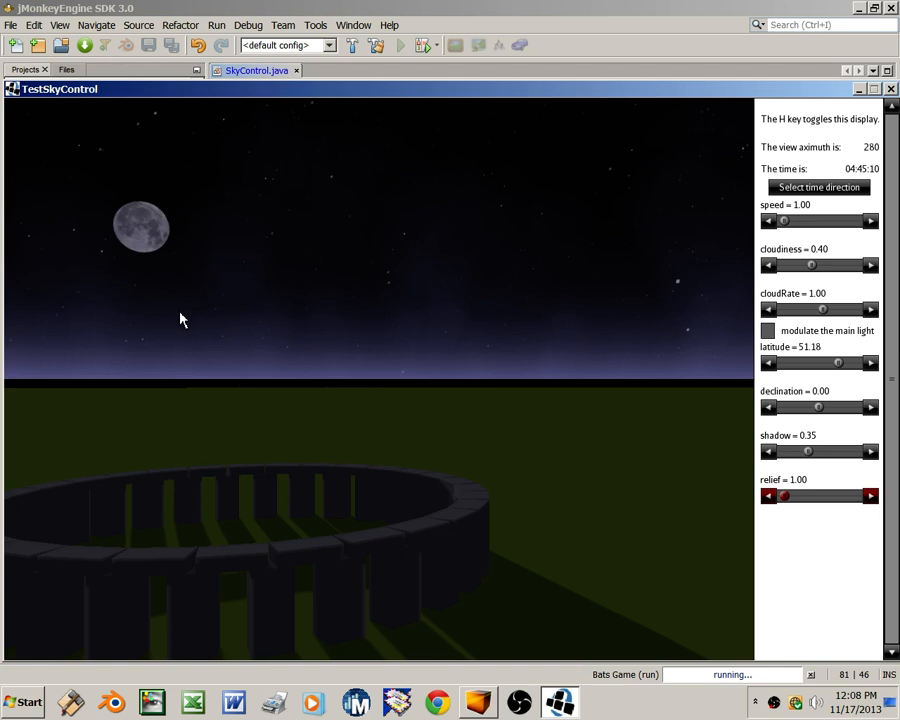
pyautogui.moveTo(447, 264)
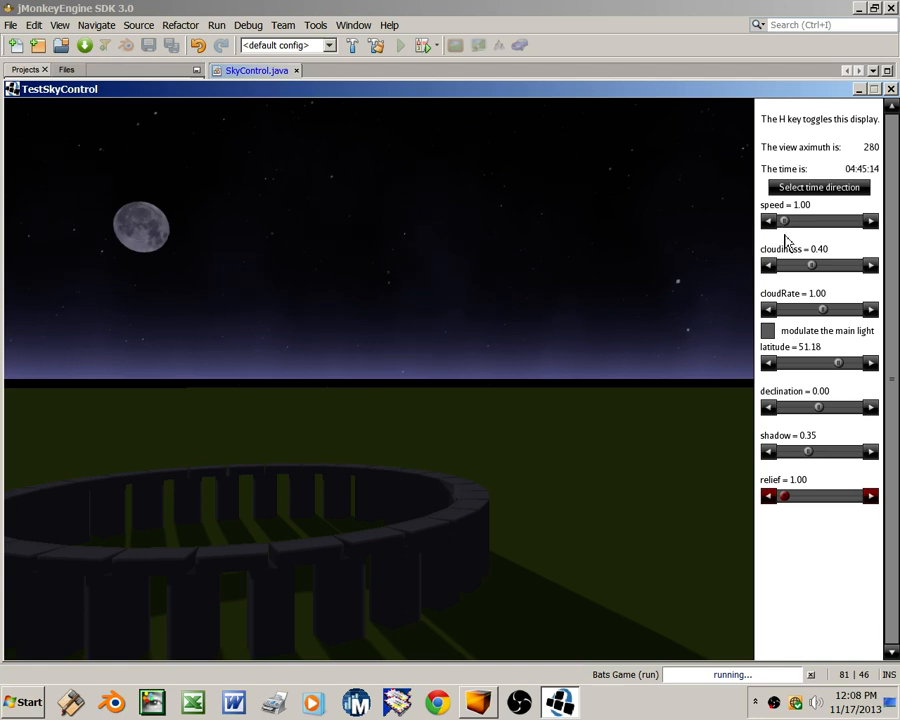
pyautogui.moveTo(768, 251)
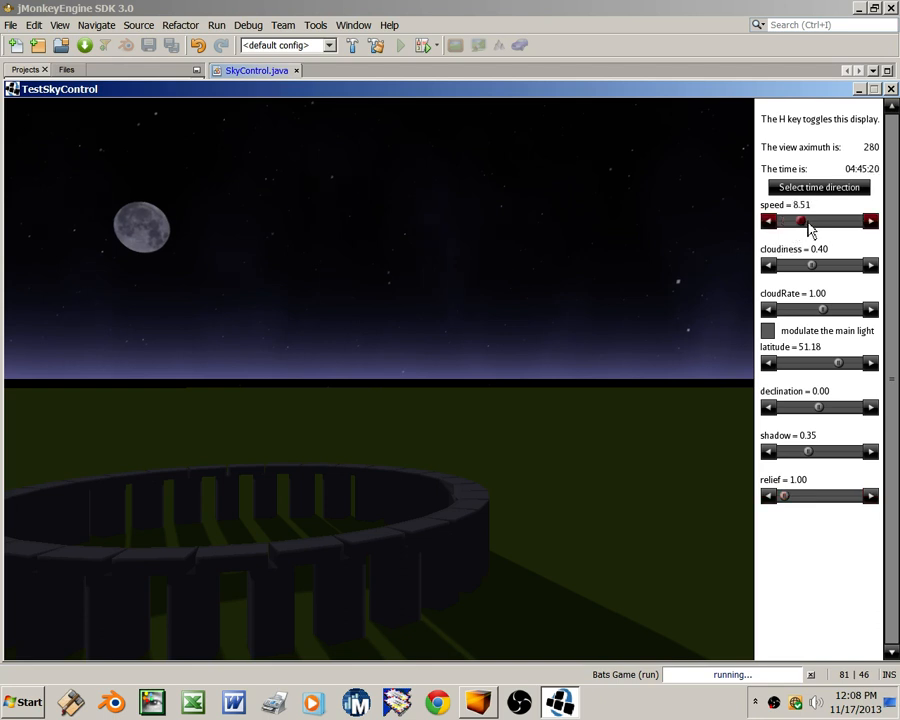
# Drag the speed slider right to raise time speed to 616.59, bringing morning daylight
pyautogui.moveTo(800, 221); pyautogui.dragTo(825, 221)
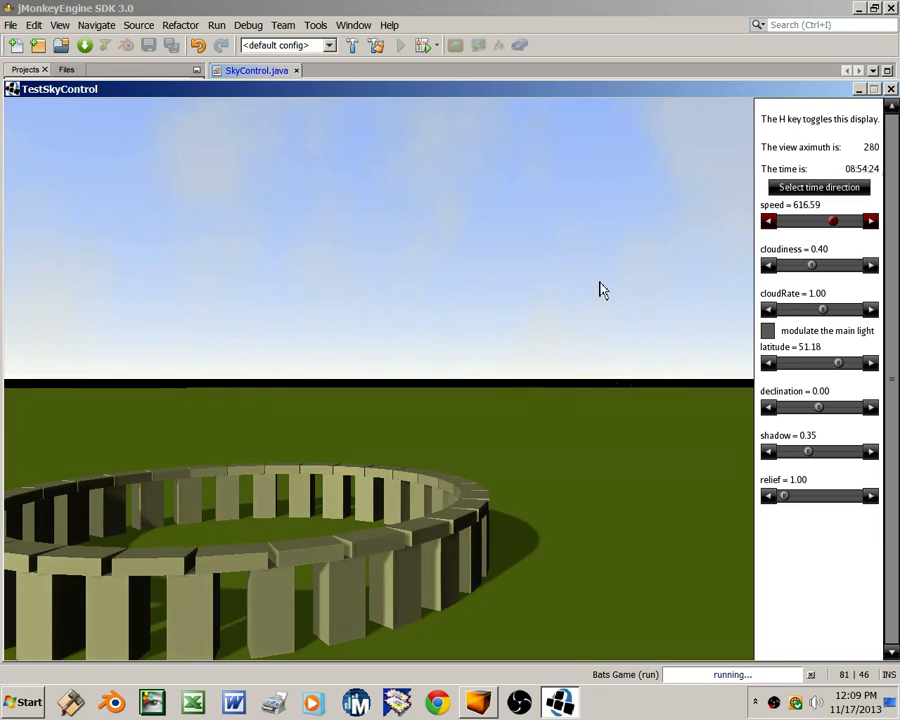
# Push time speed to 10000 until night falls, then lower it to about 2238.72
pyautogui.click(869, 221)
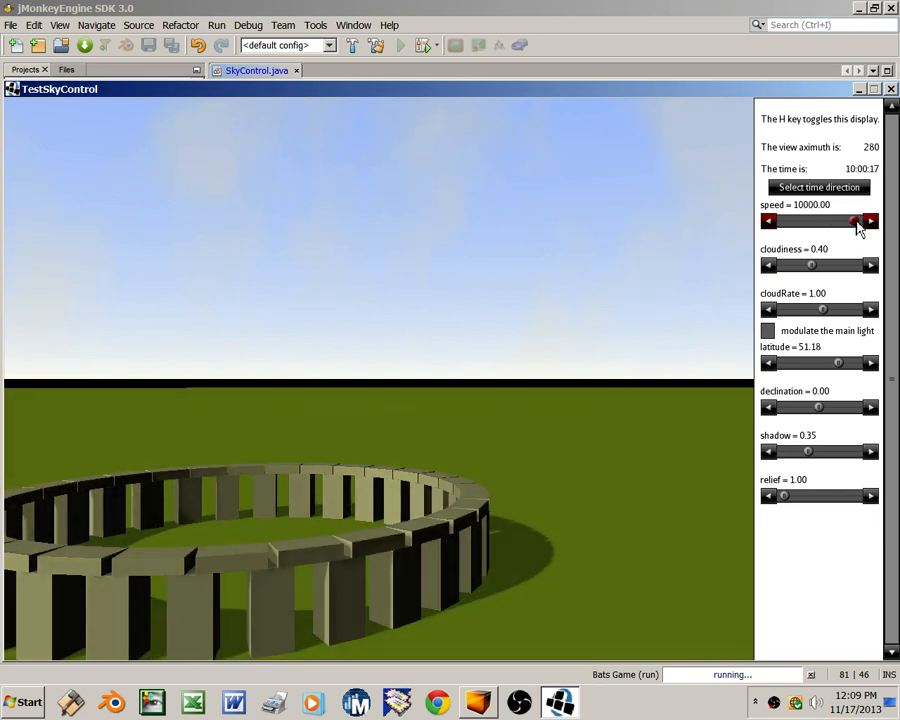
pyautogui.click(852, 220)
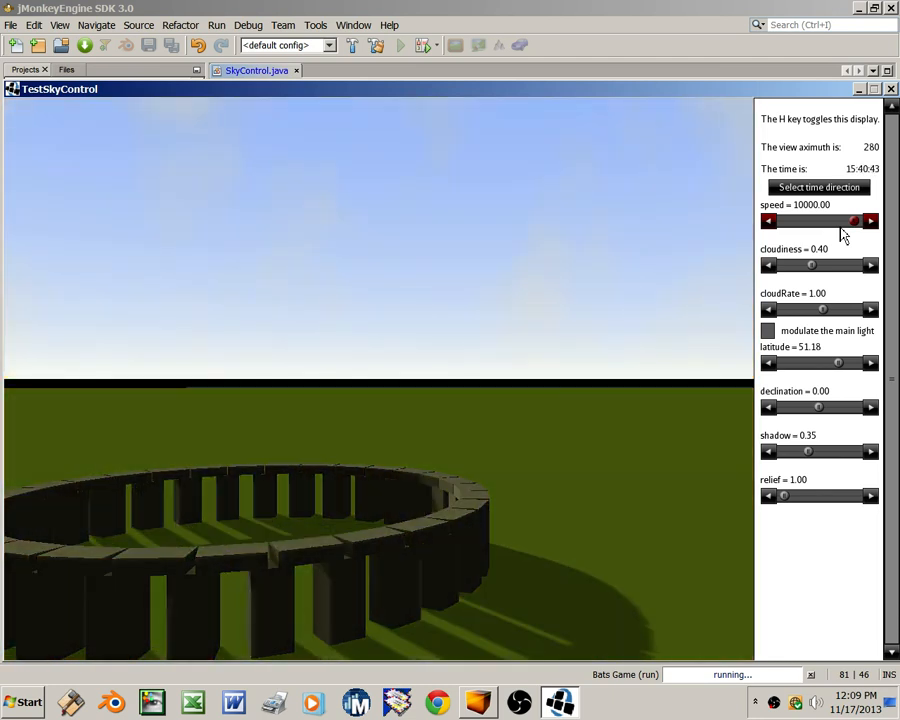
pyautogui.click(869, 220)
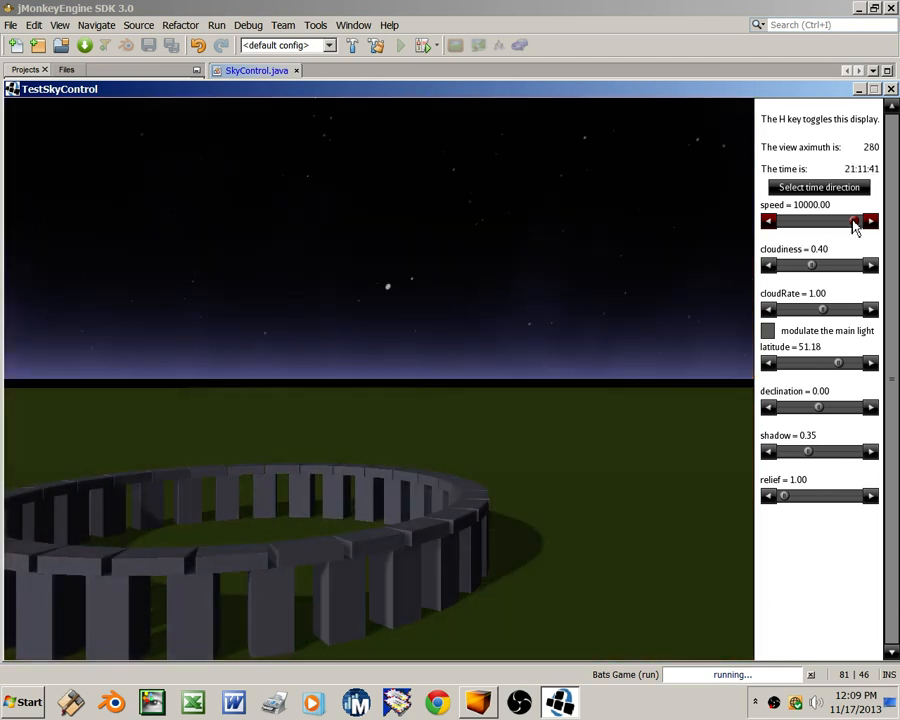
pyautogui.click(826, 221)
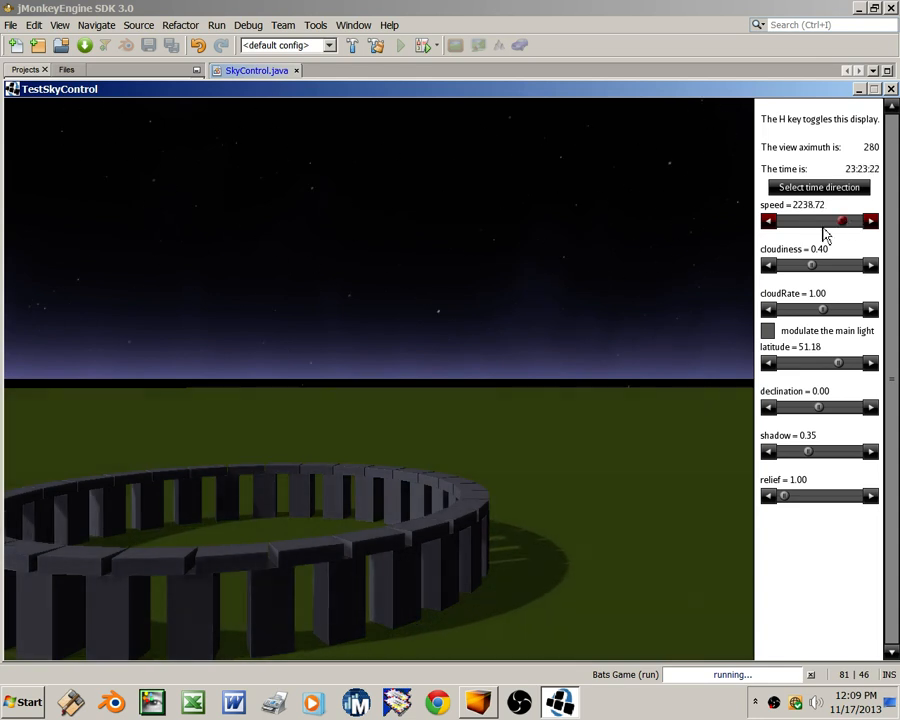